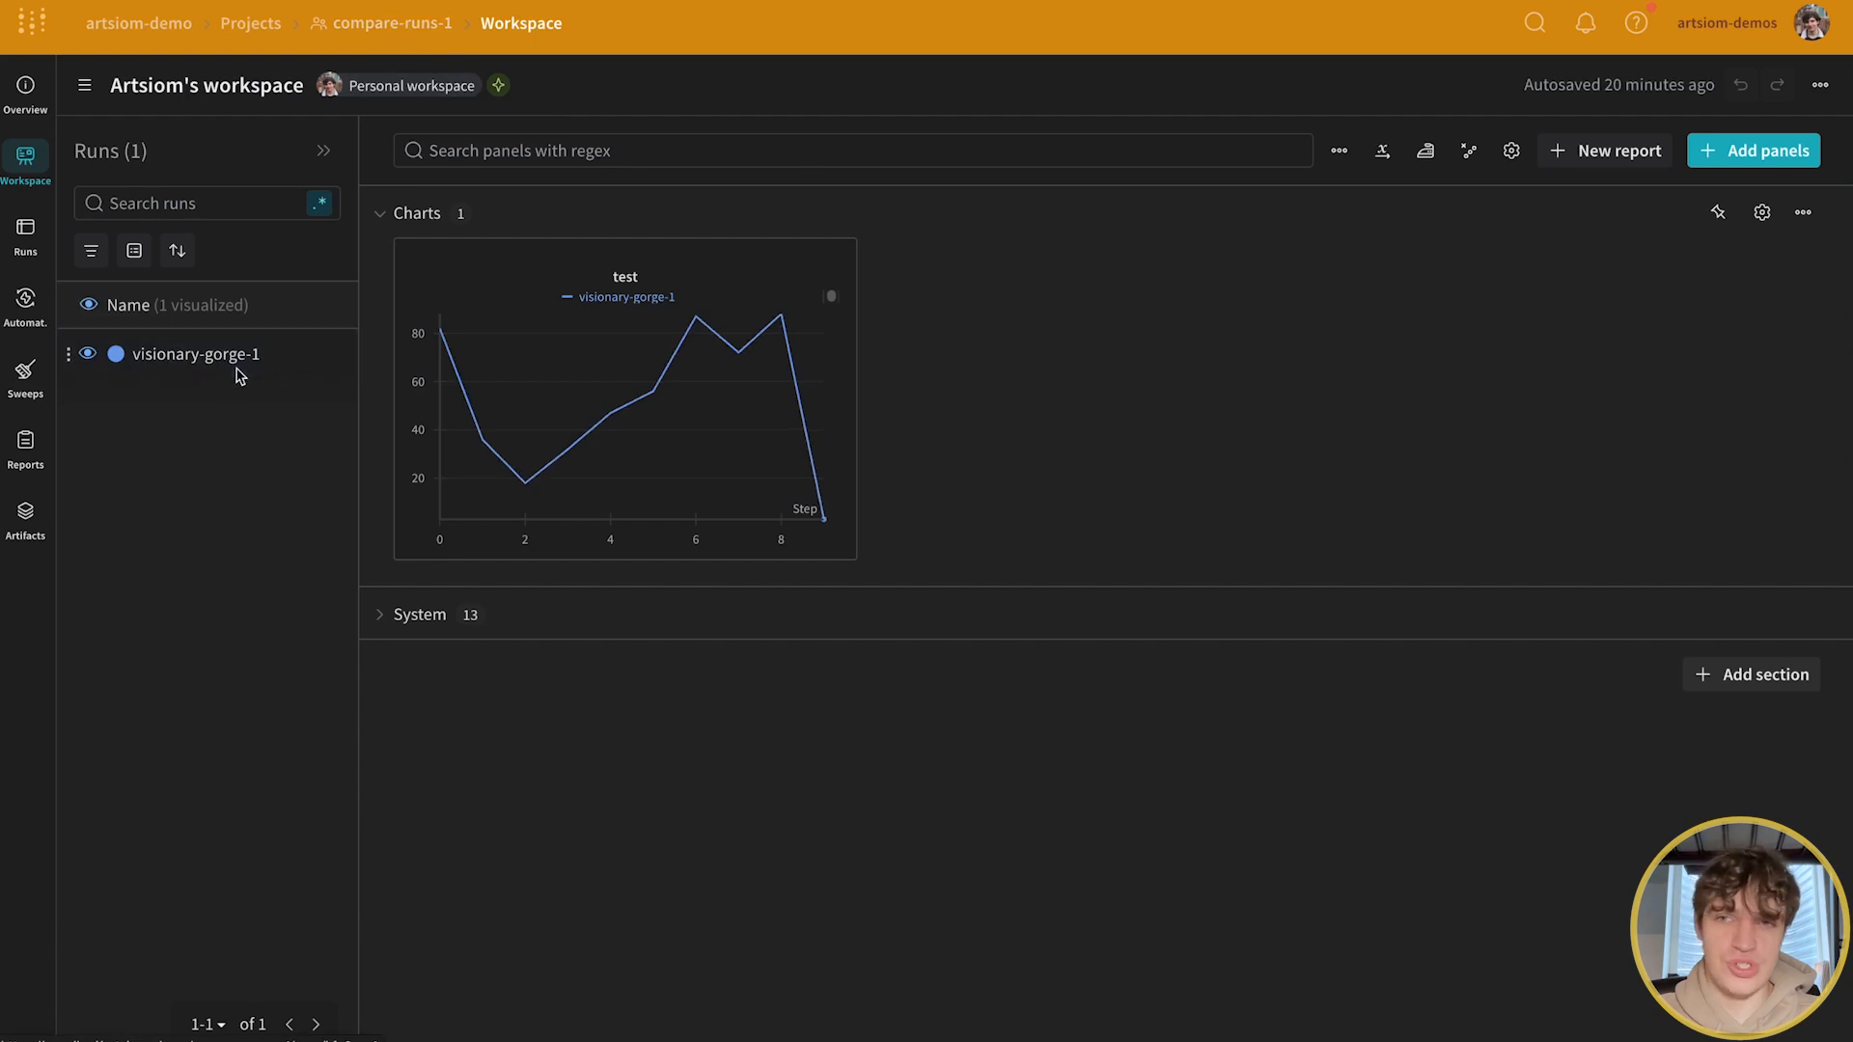
# - Create a new report from the workspace with the Charts section, showing visionary-gorge-1's test chart
pyautogui.click(391, 22)
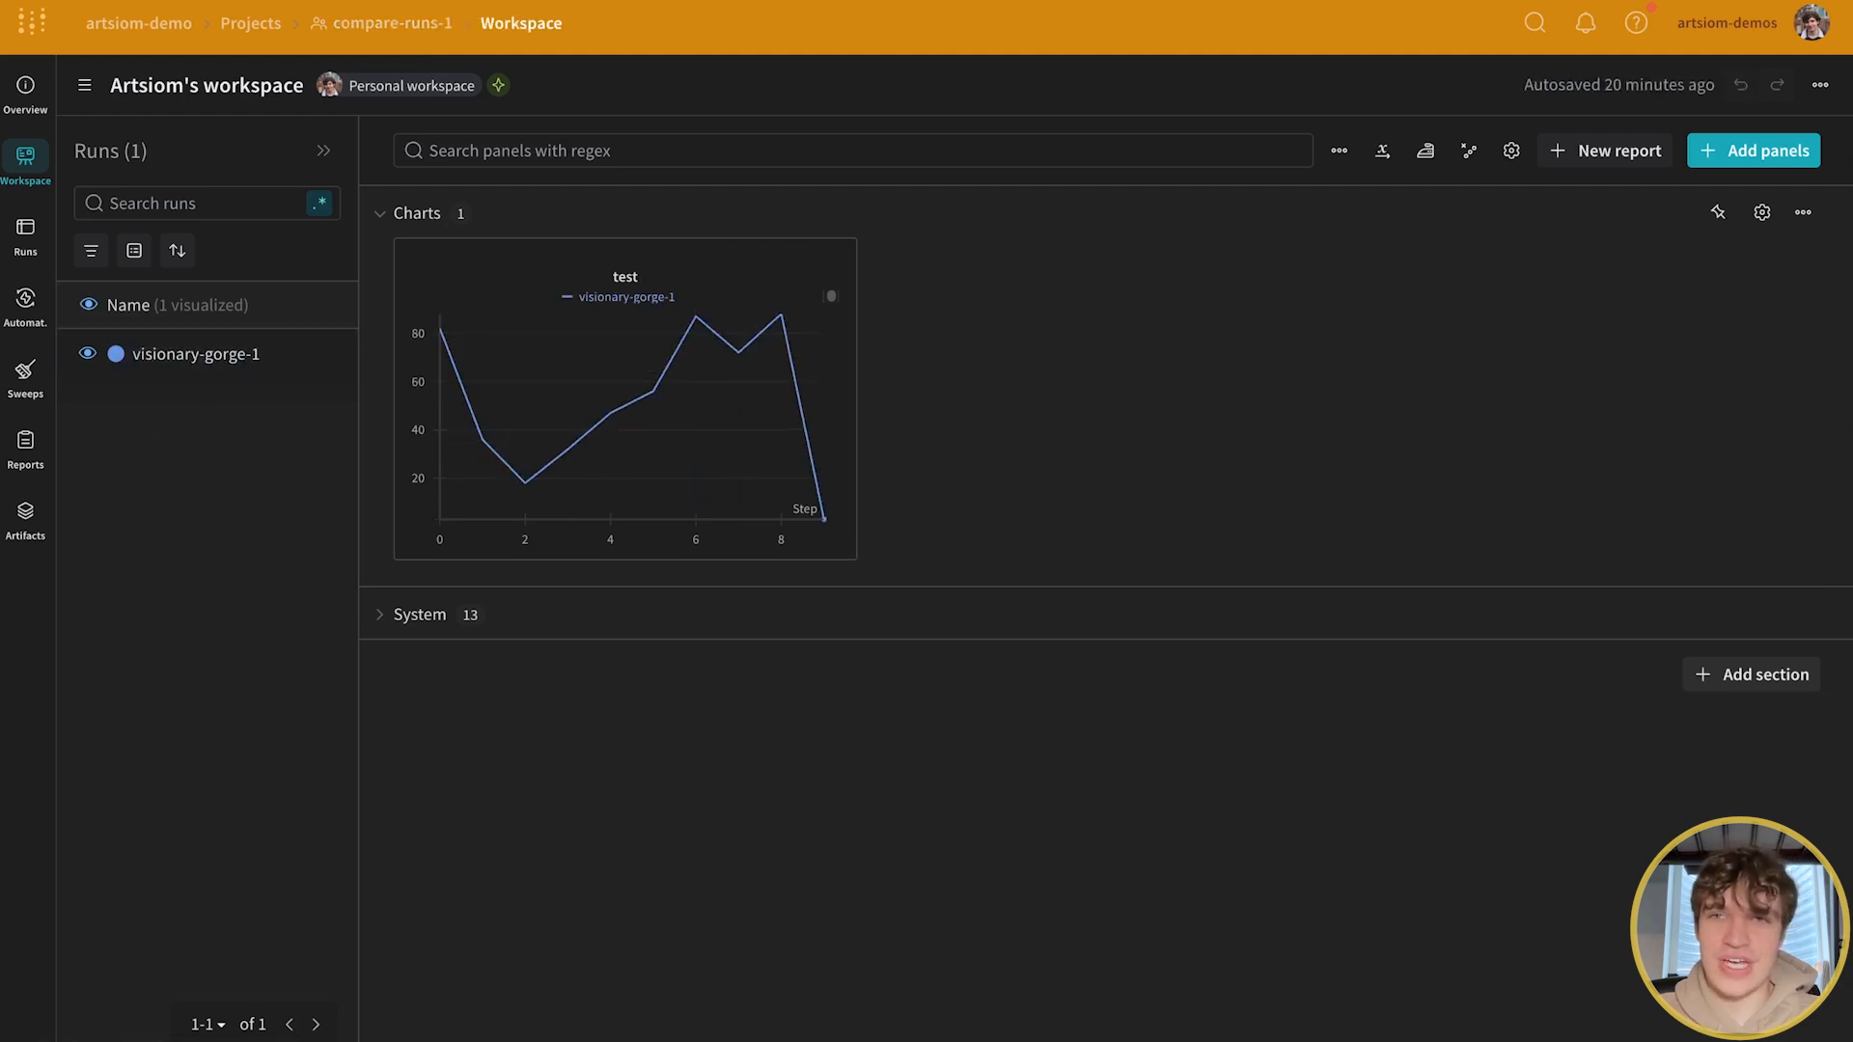
pyautogui.moveTo(1424, 386)
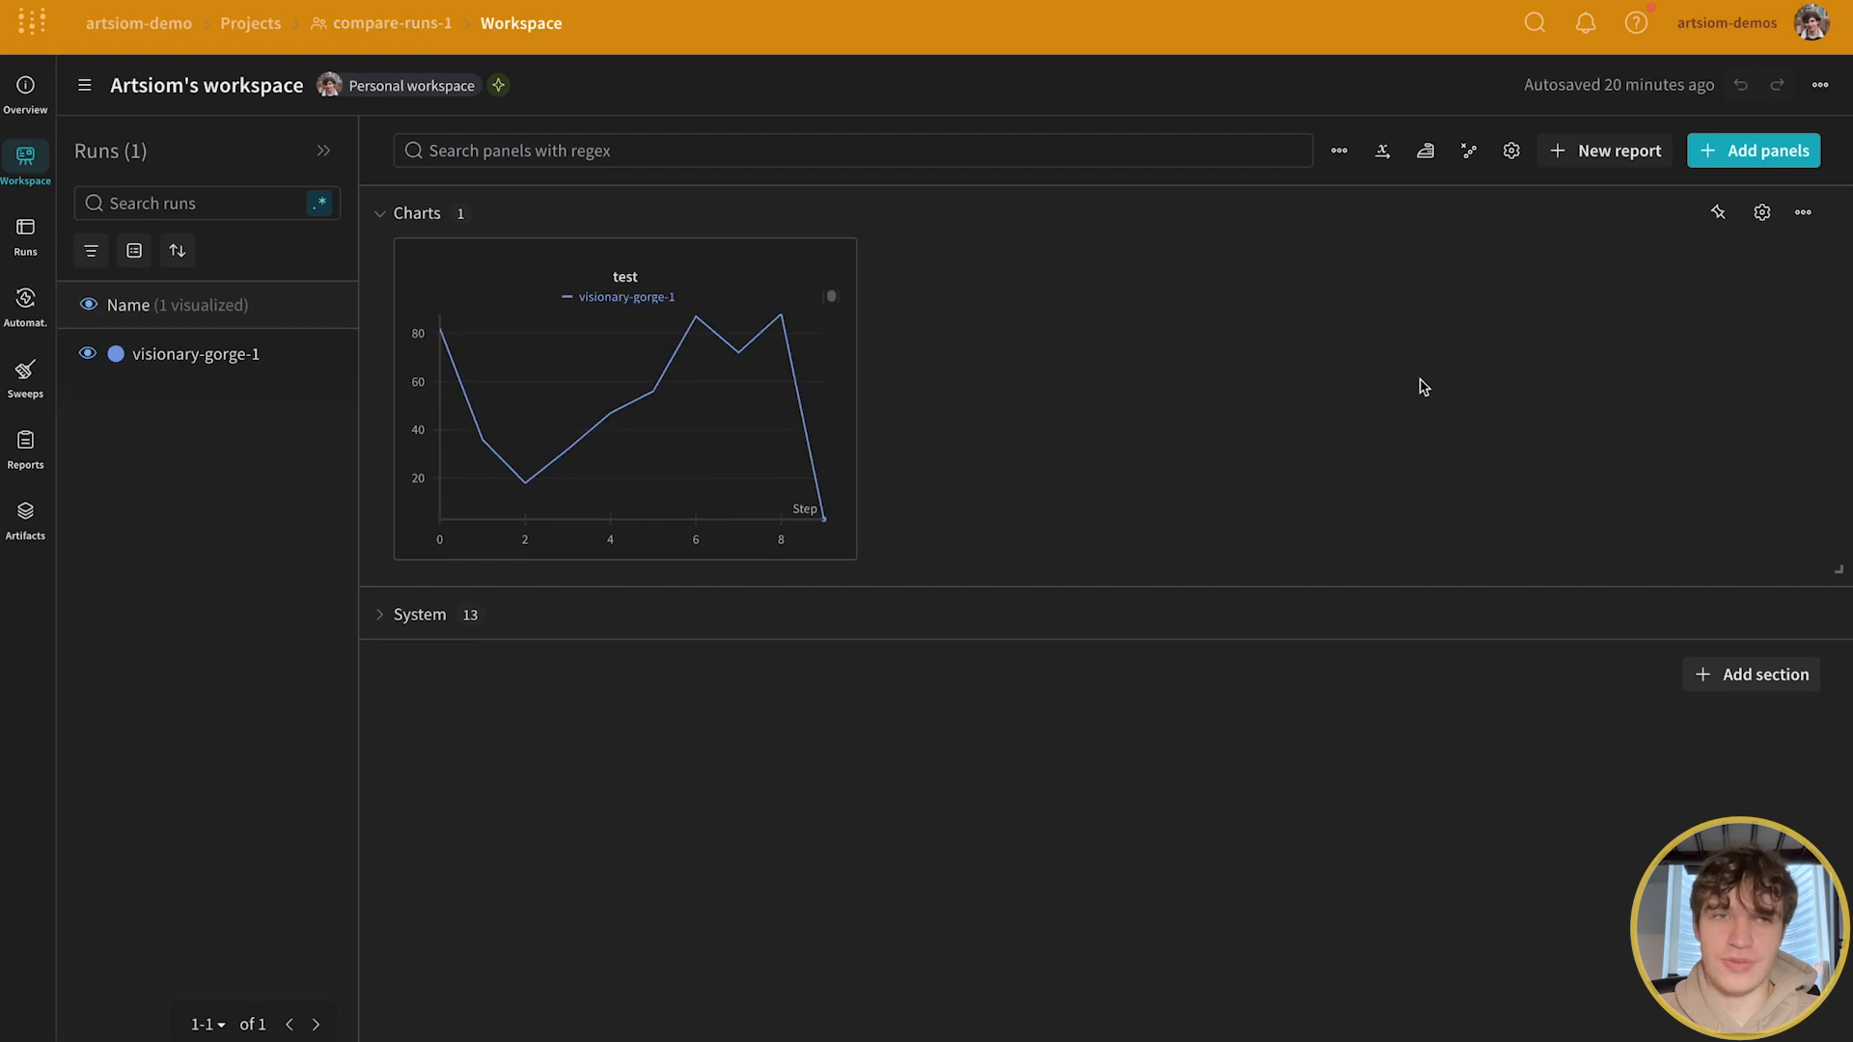
pyautogui.moveTo(1605, 151)
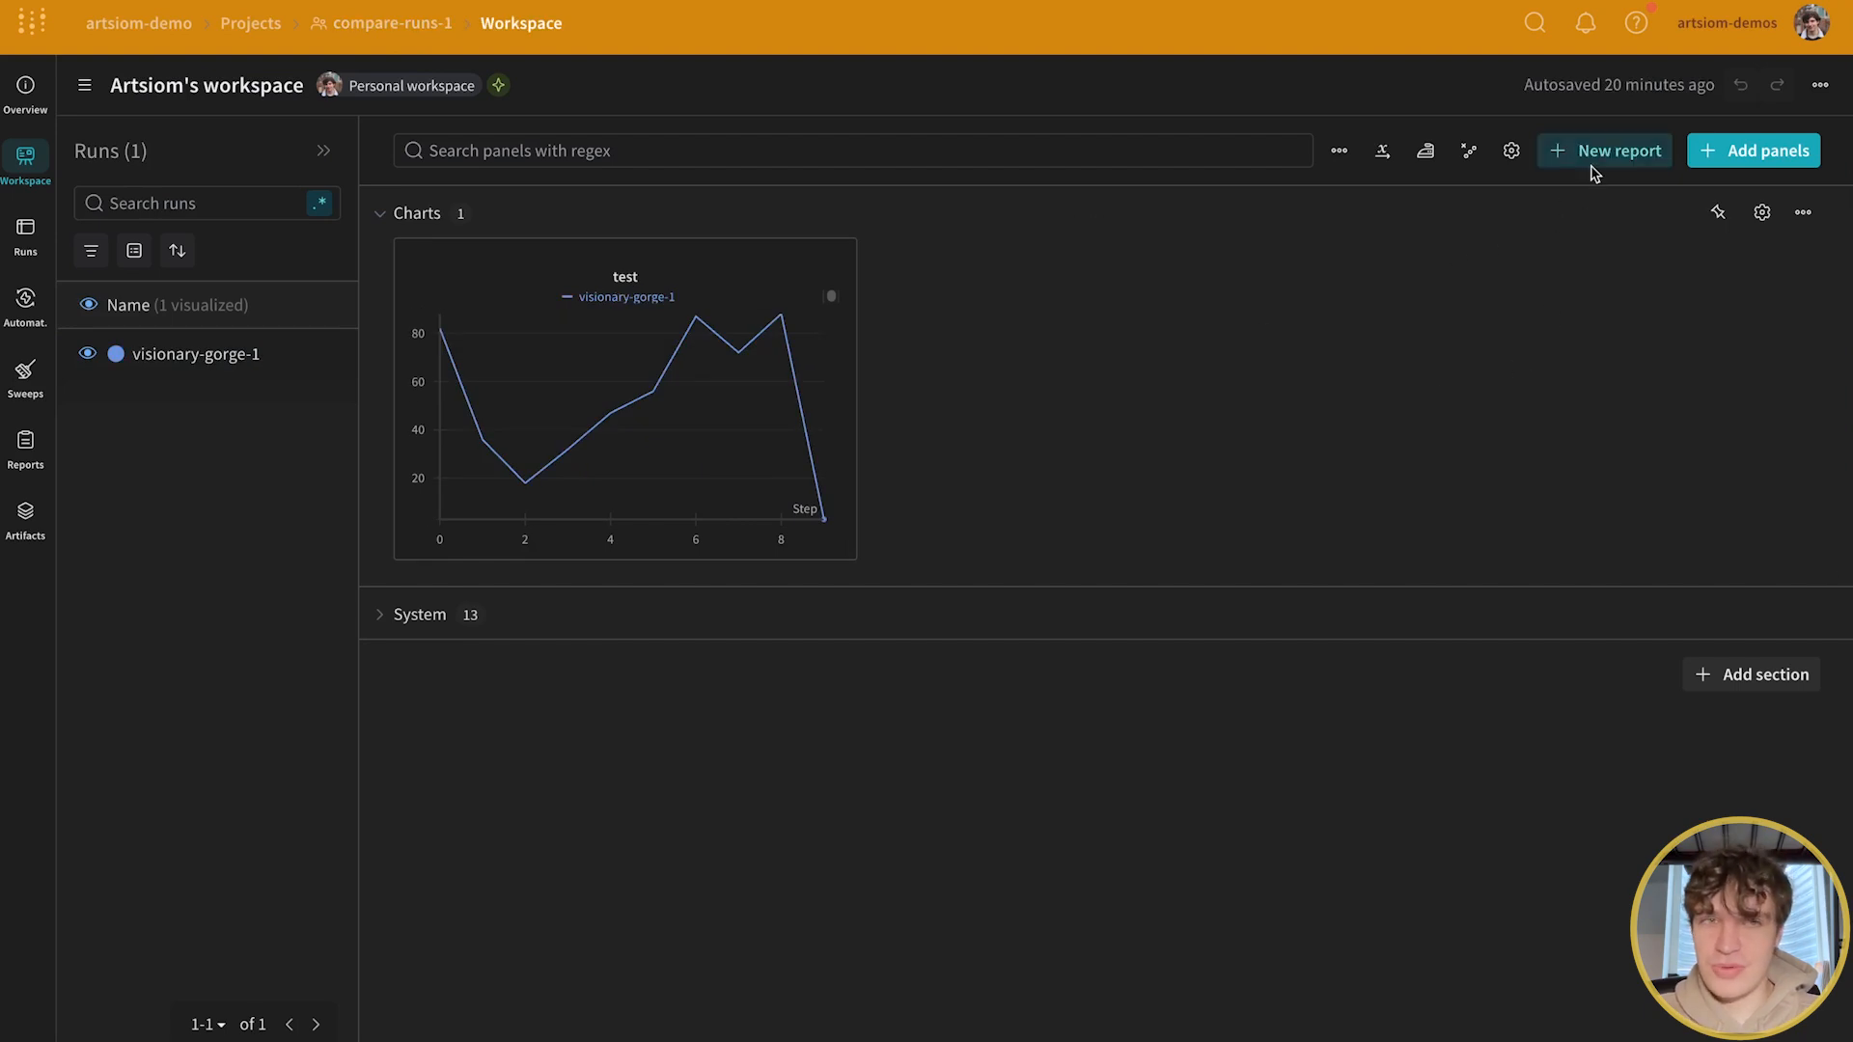
pyautogui.click(1604, 151)
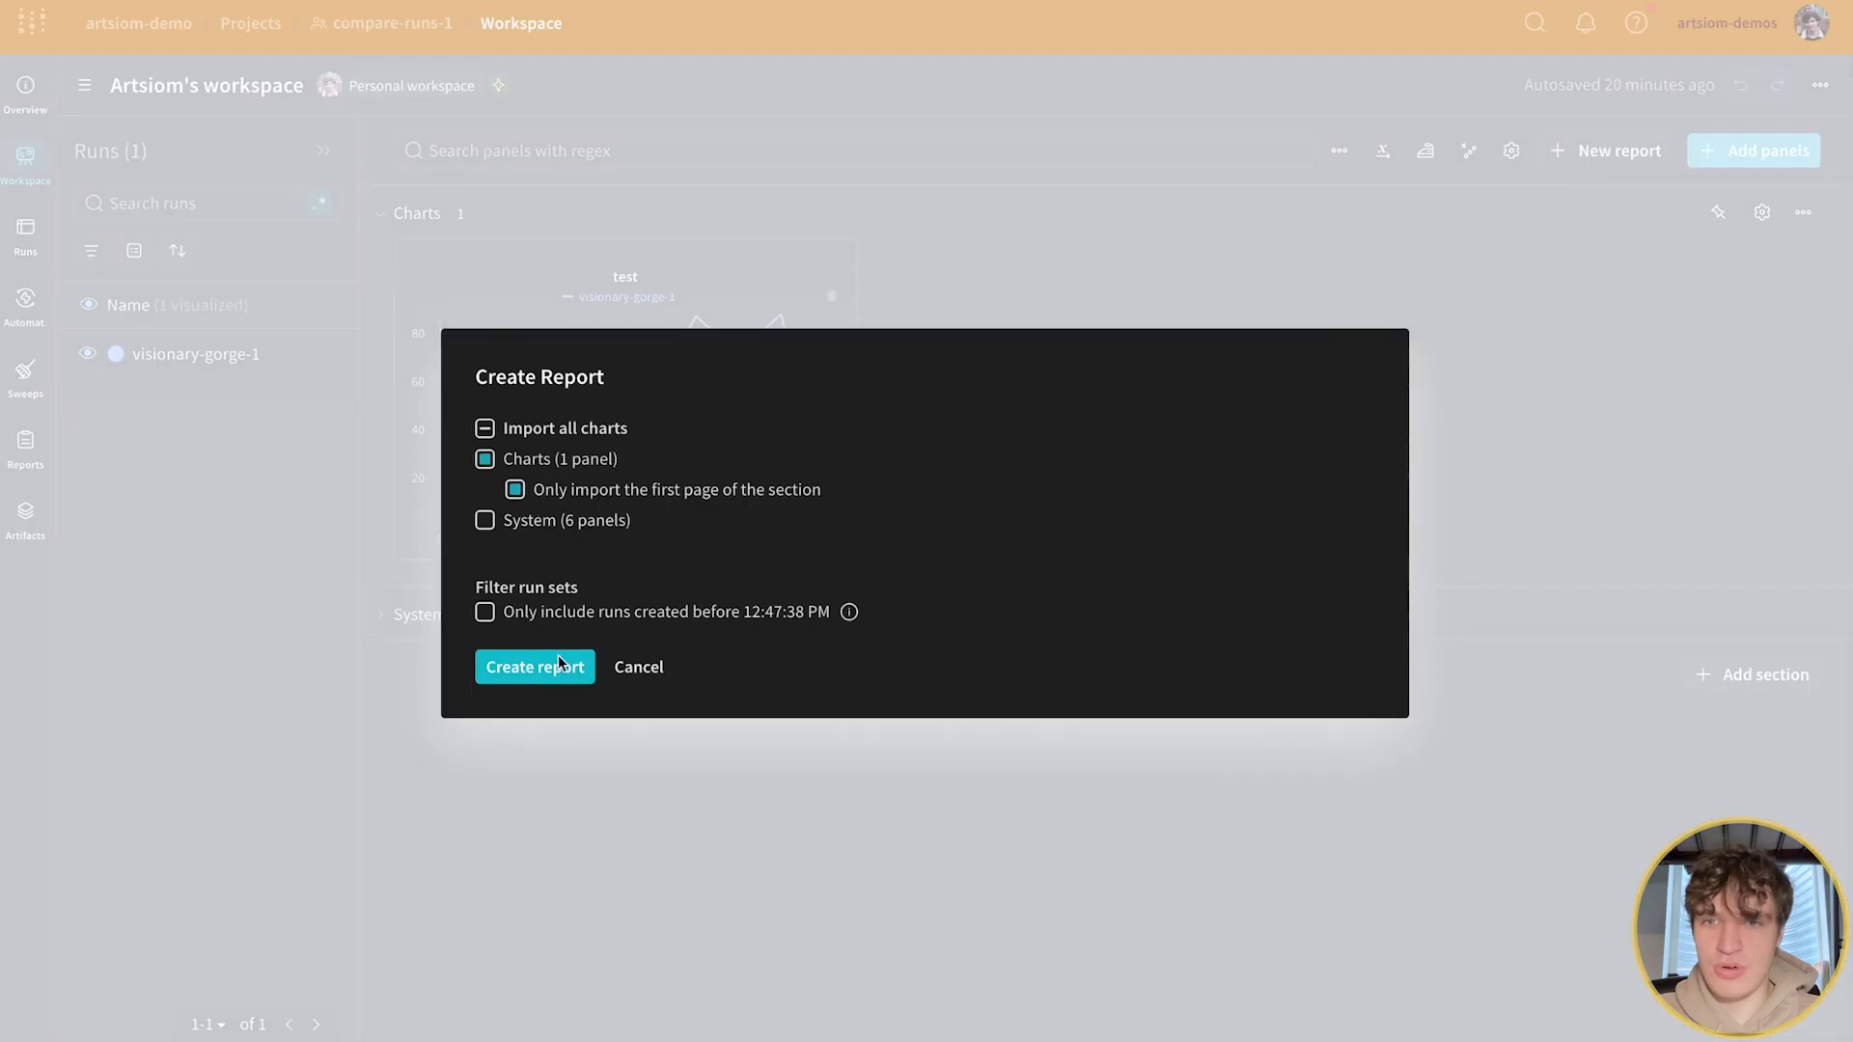
pyautogui.click(534, 666)
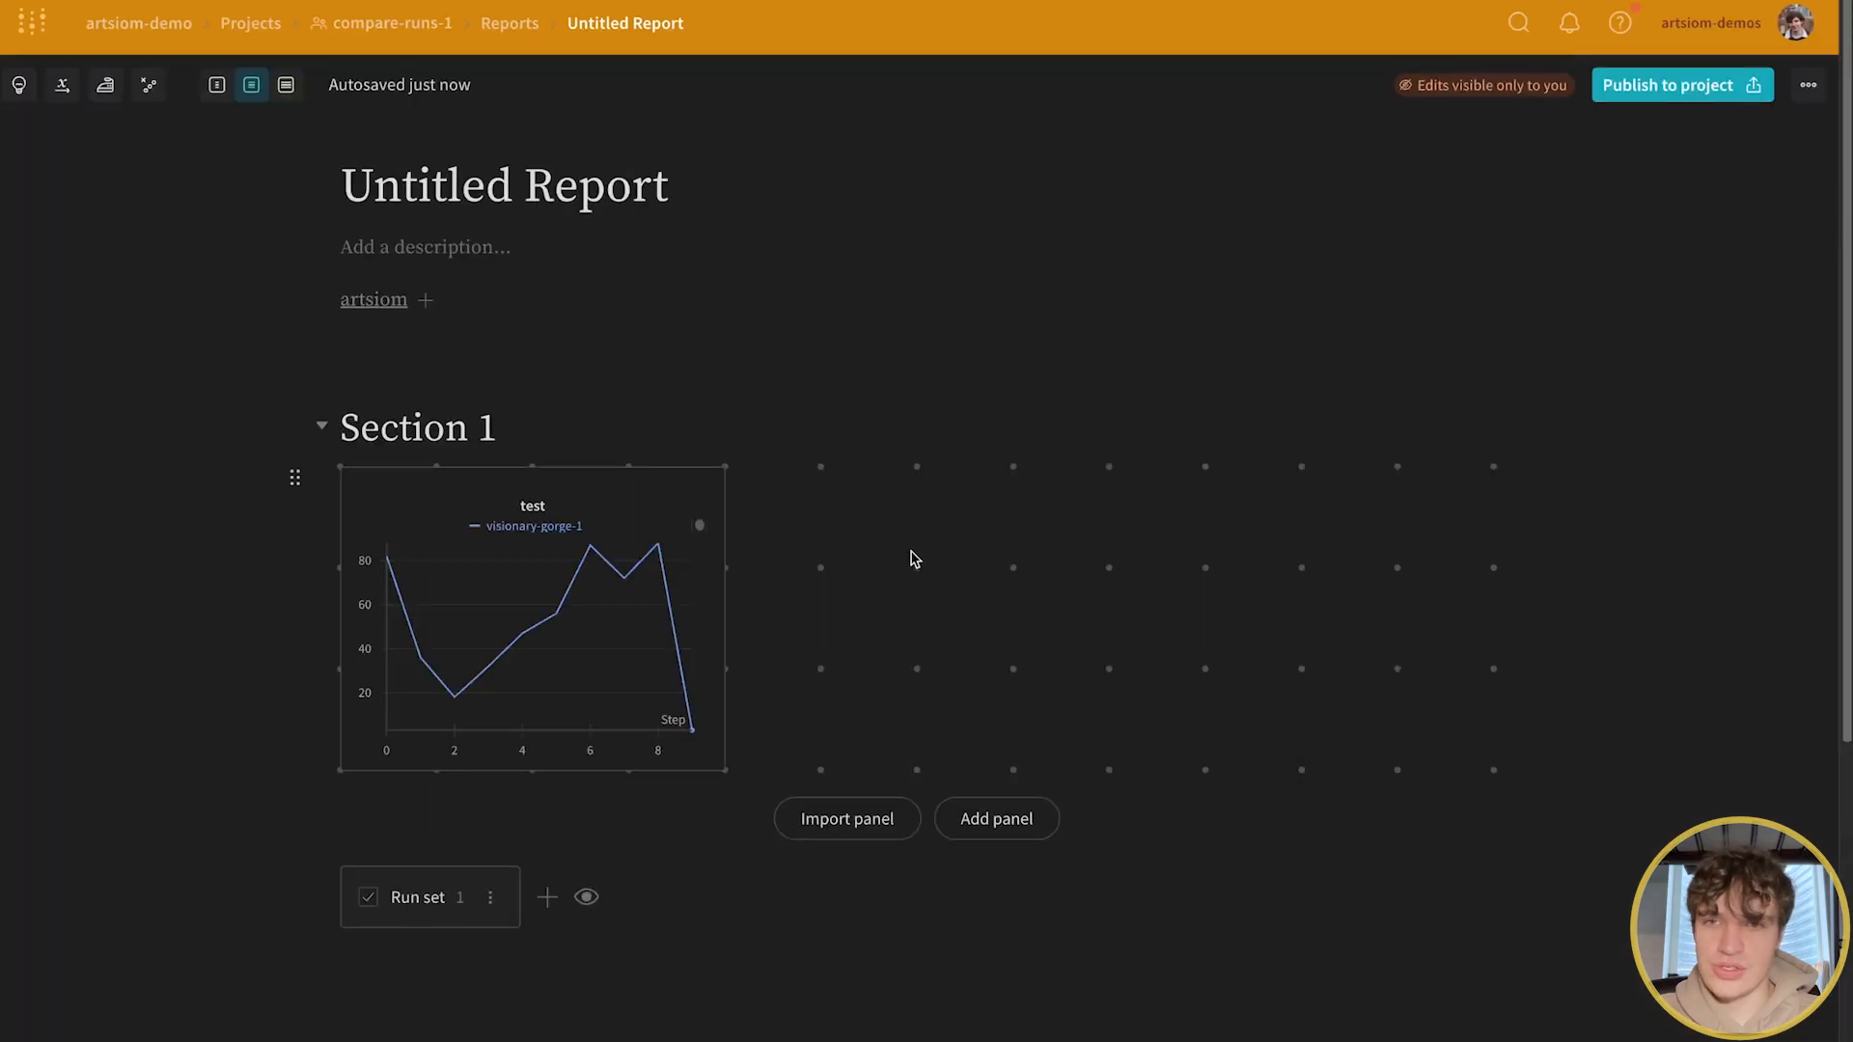
pyautogui.scroll(-3)
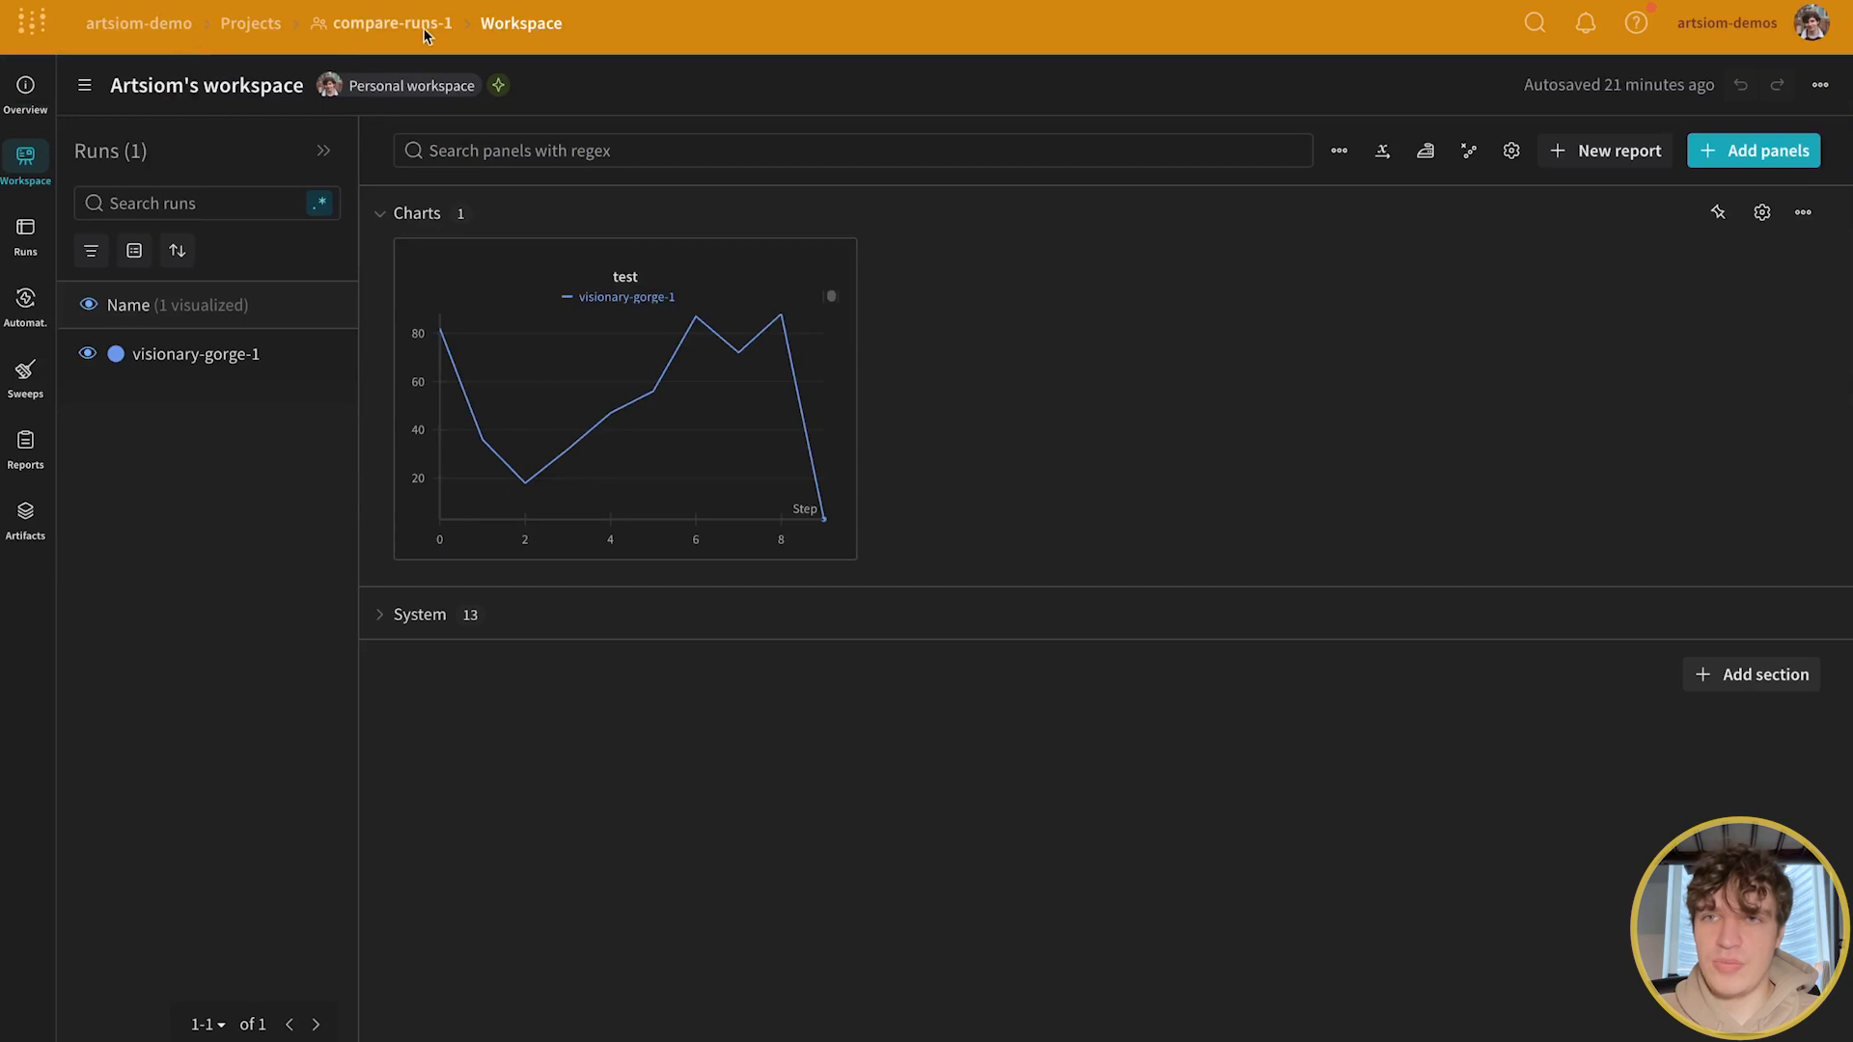
pyautogui.click(1605, 151)
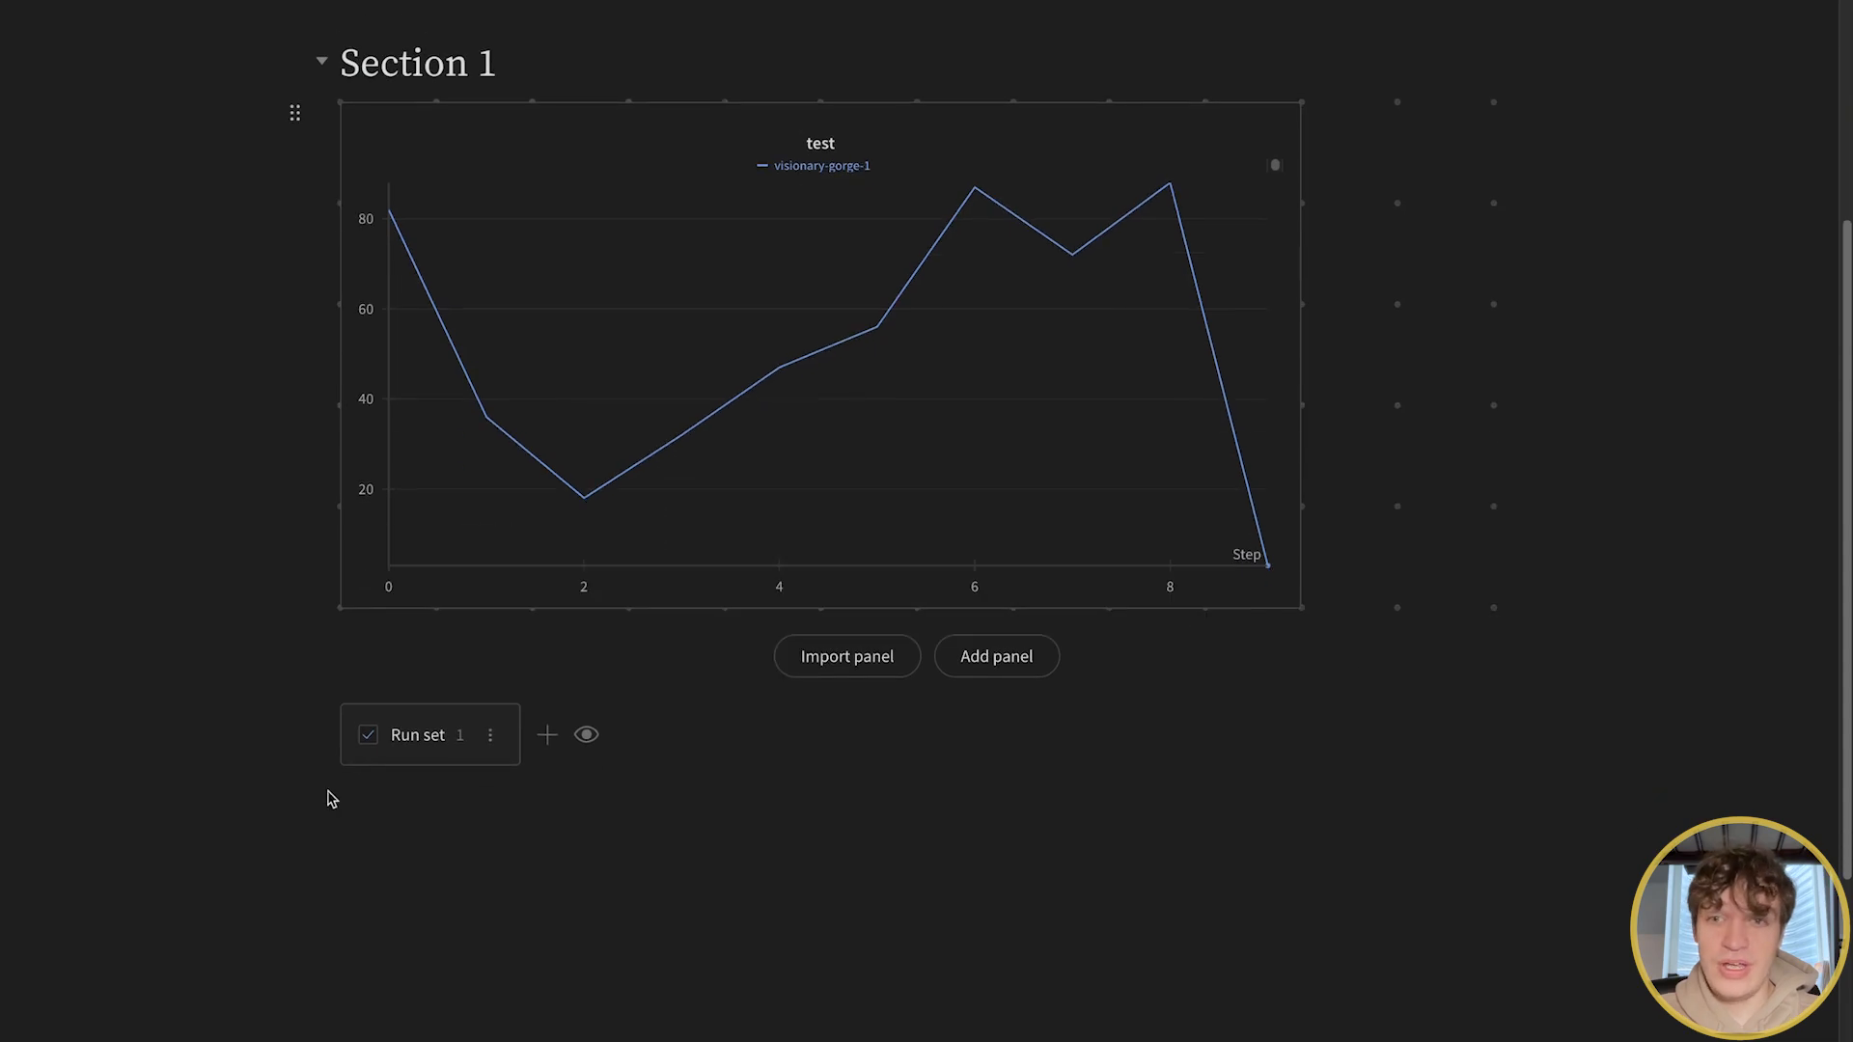
# - Add Run set 2 to the report and filter its project list by 'co'
pyautogui.click(585, 734)
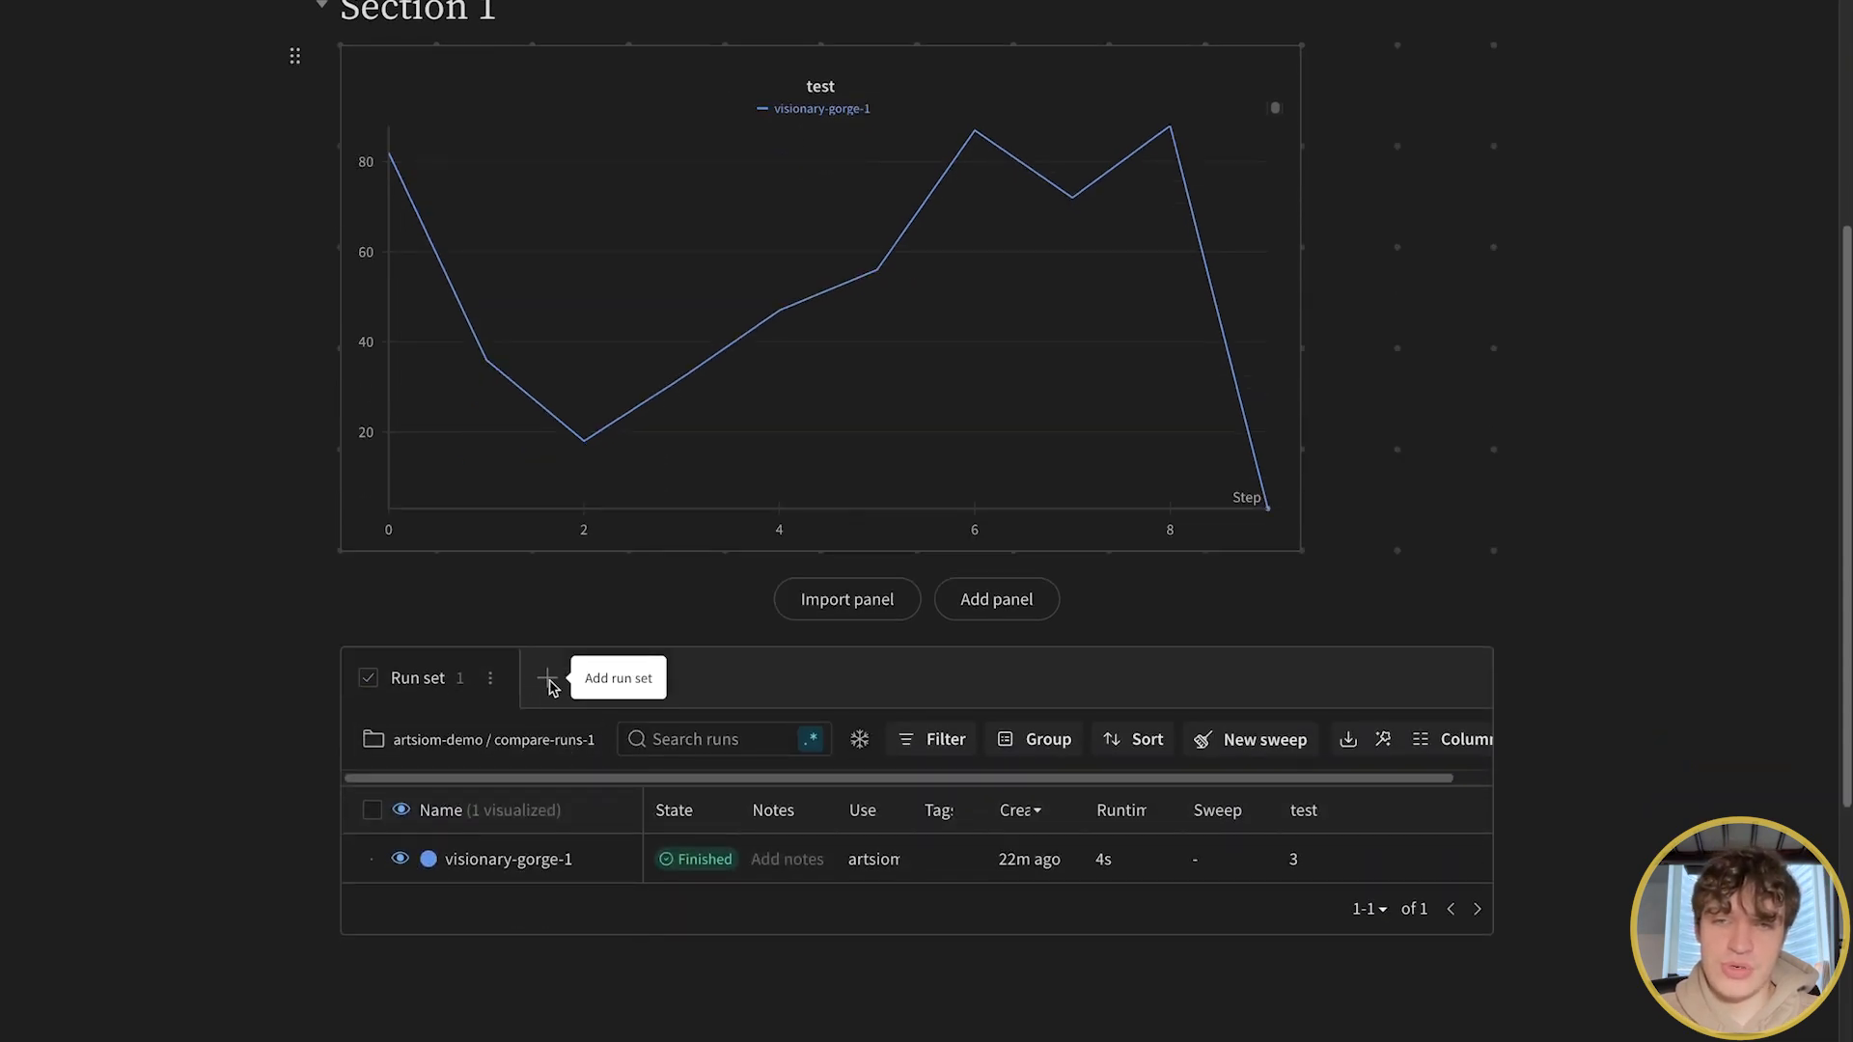
pyautogui.click(546, 678)
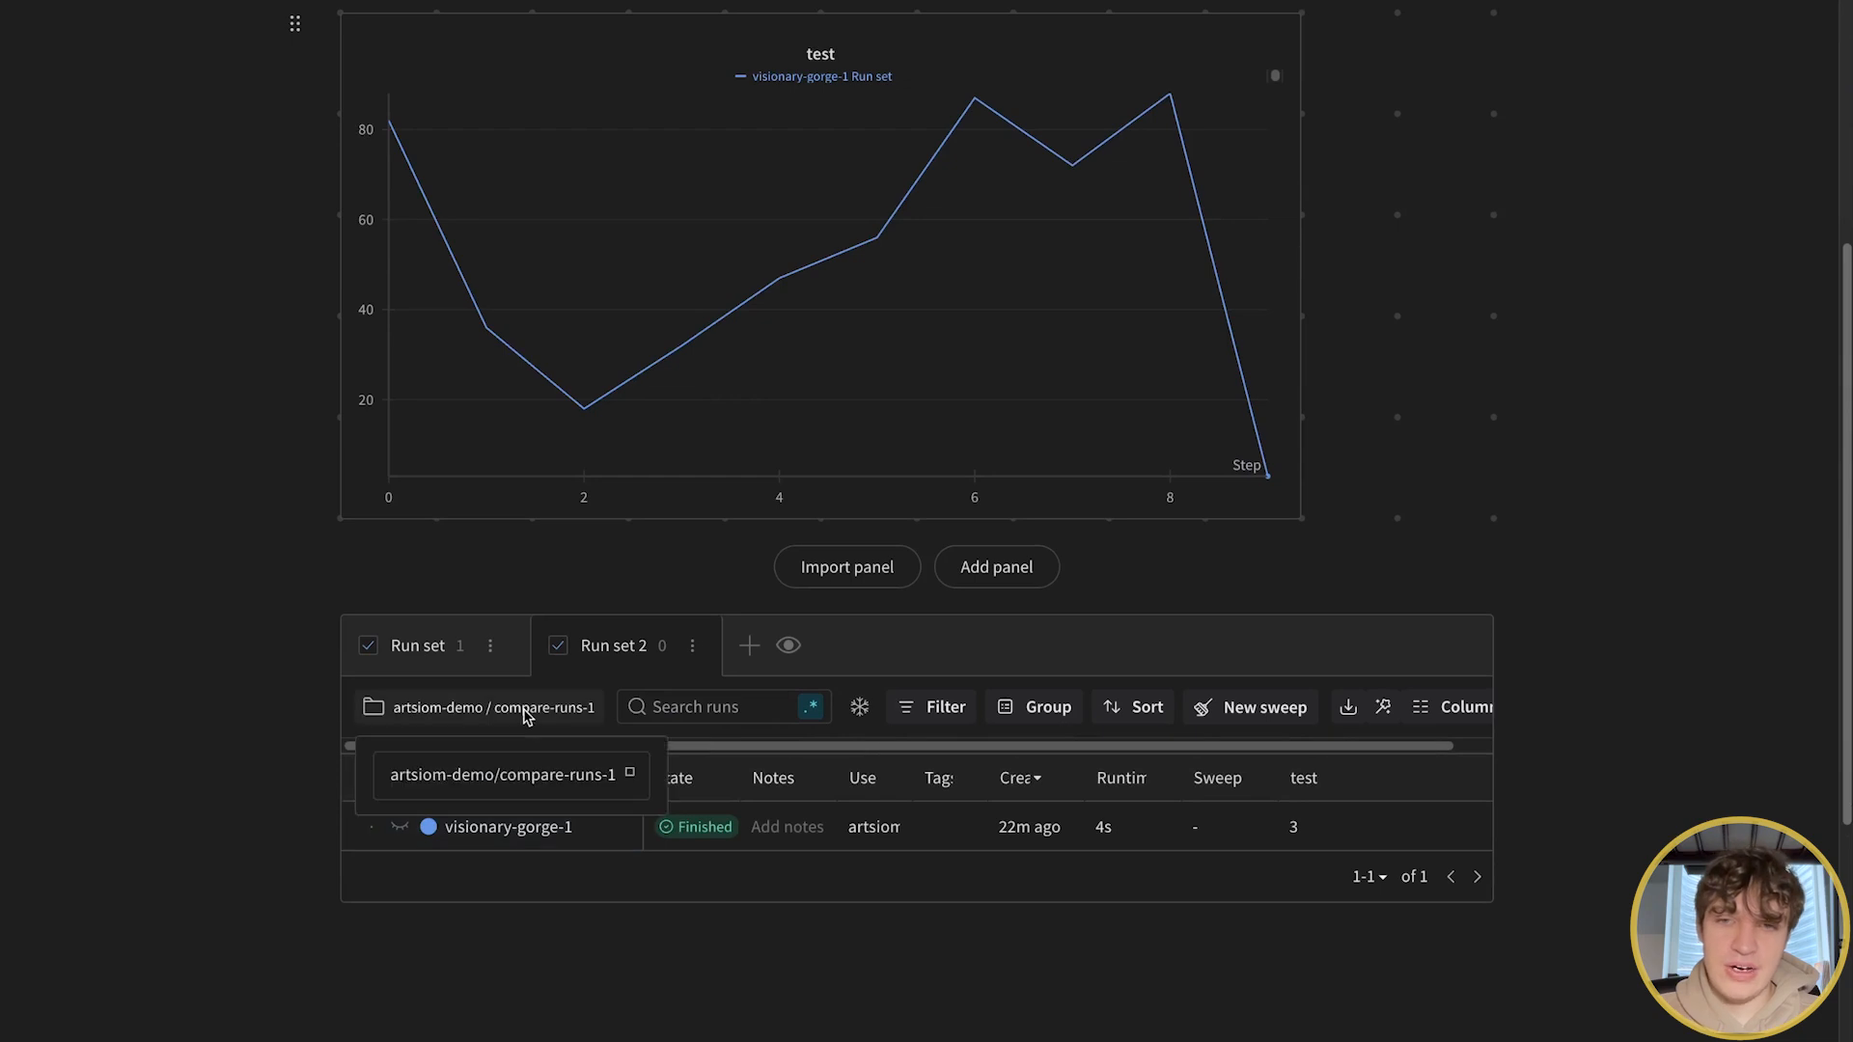
pyautogui.click(494, 707)
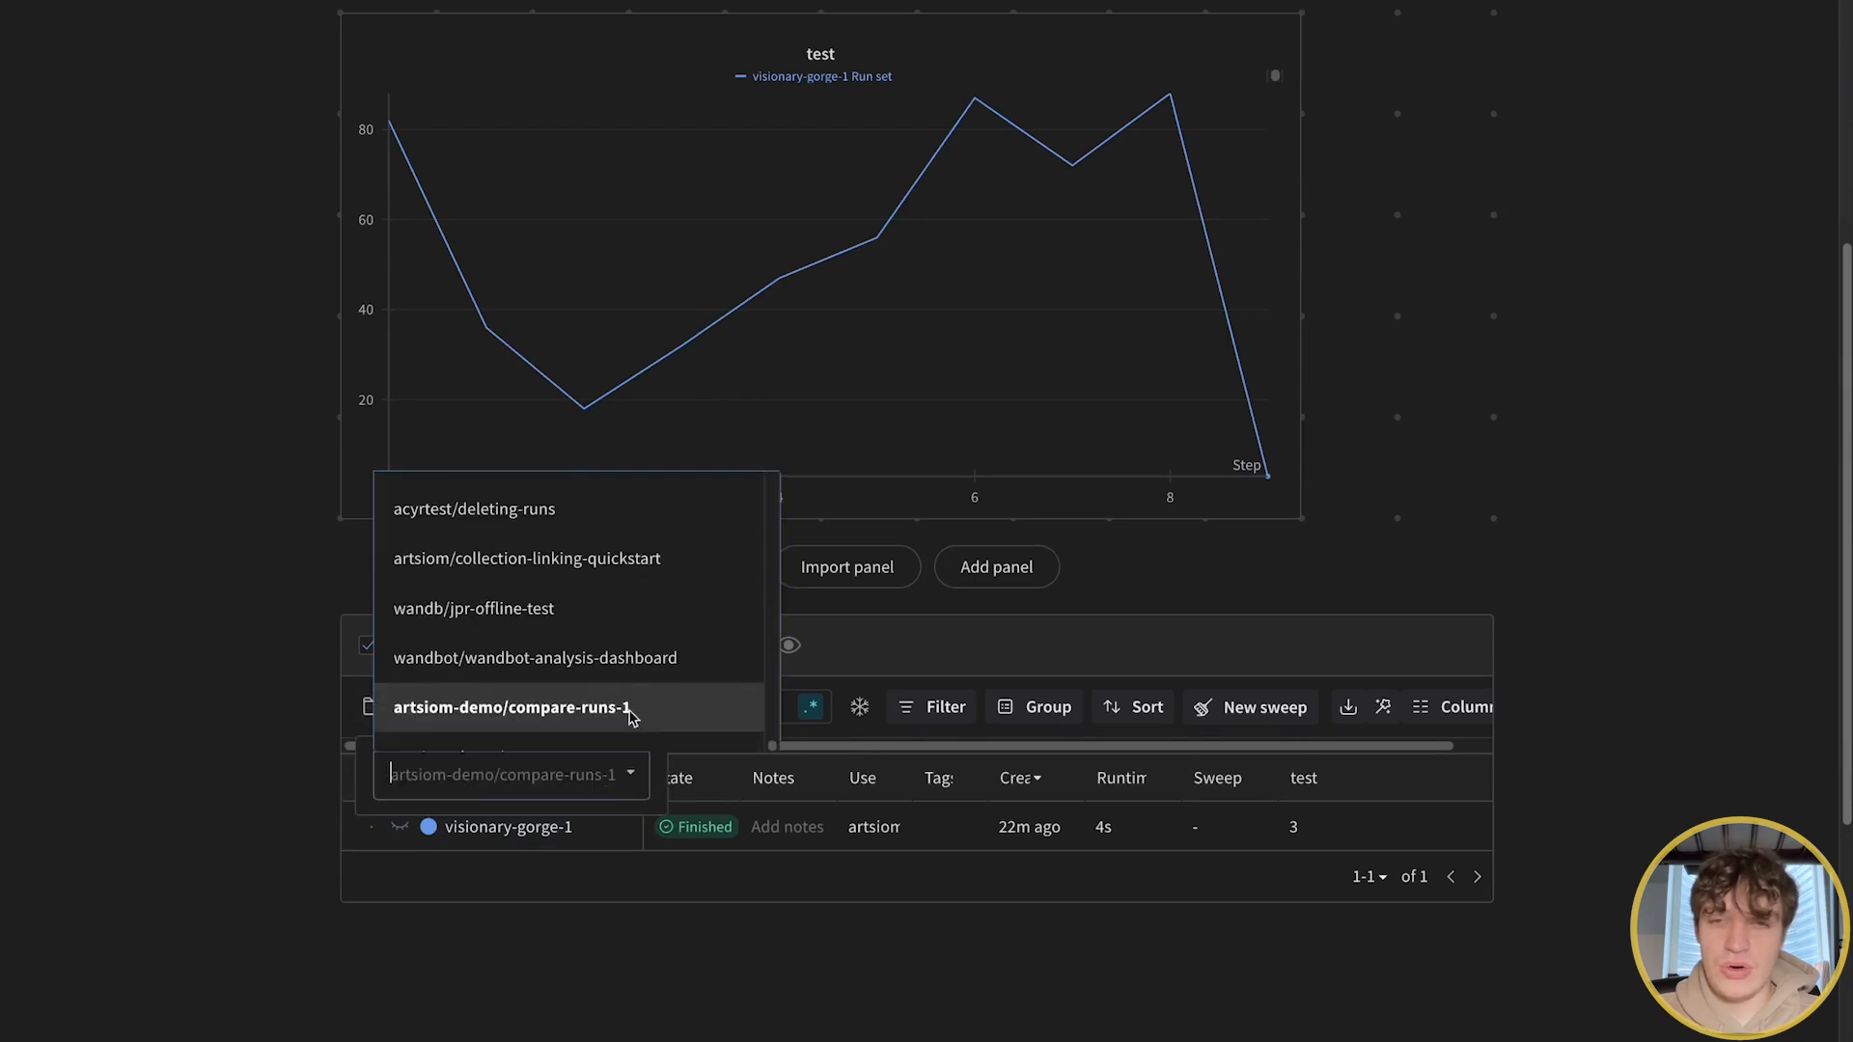
pyautogui.click(513, 706)
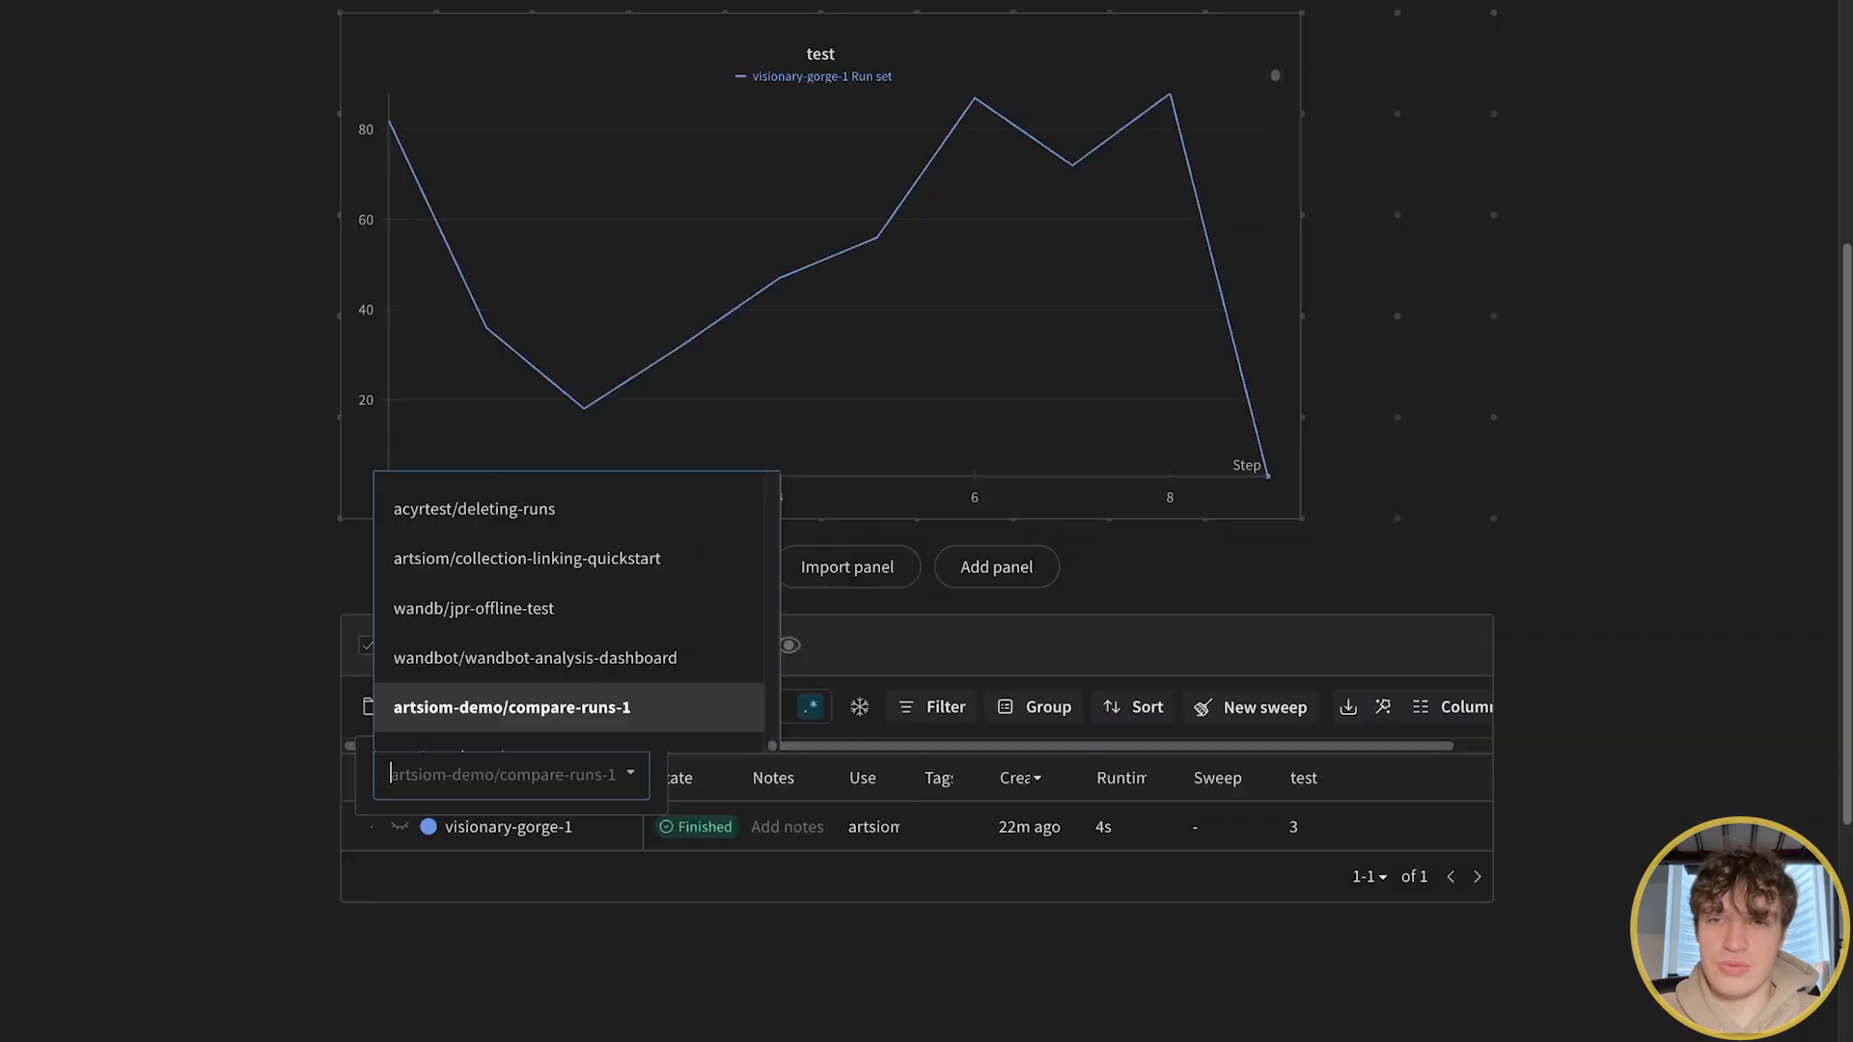
pyautogui.write('compare-run')
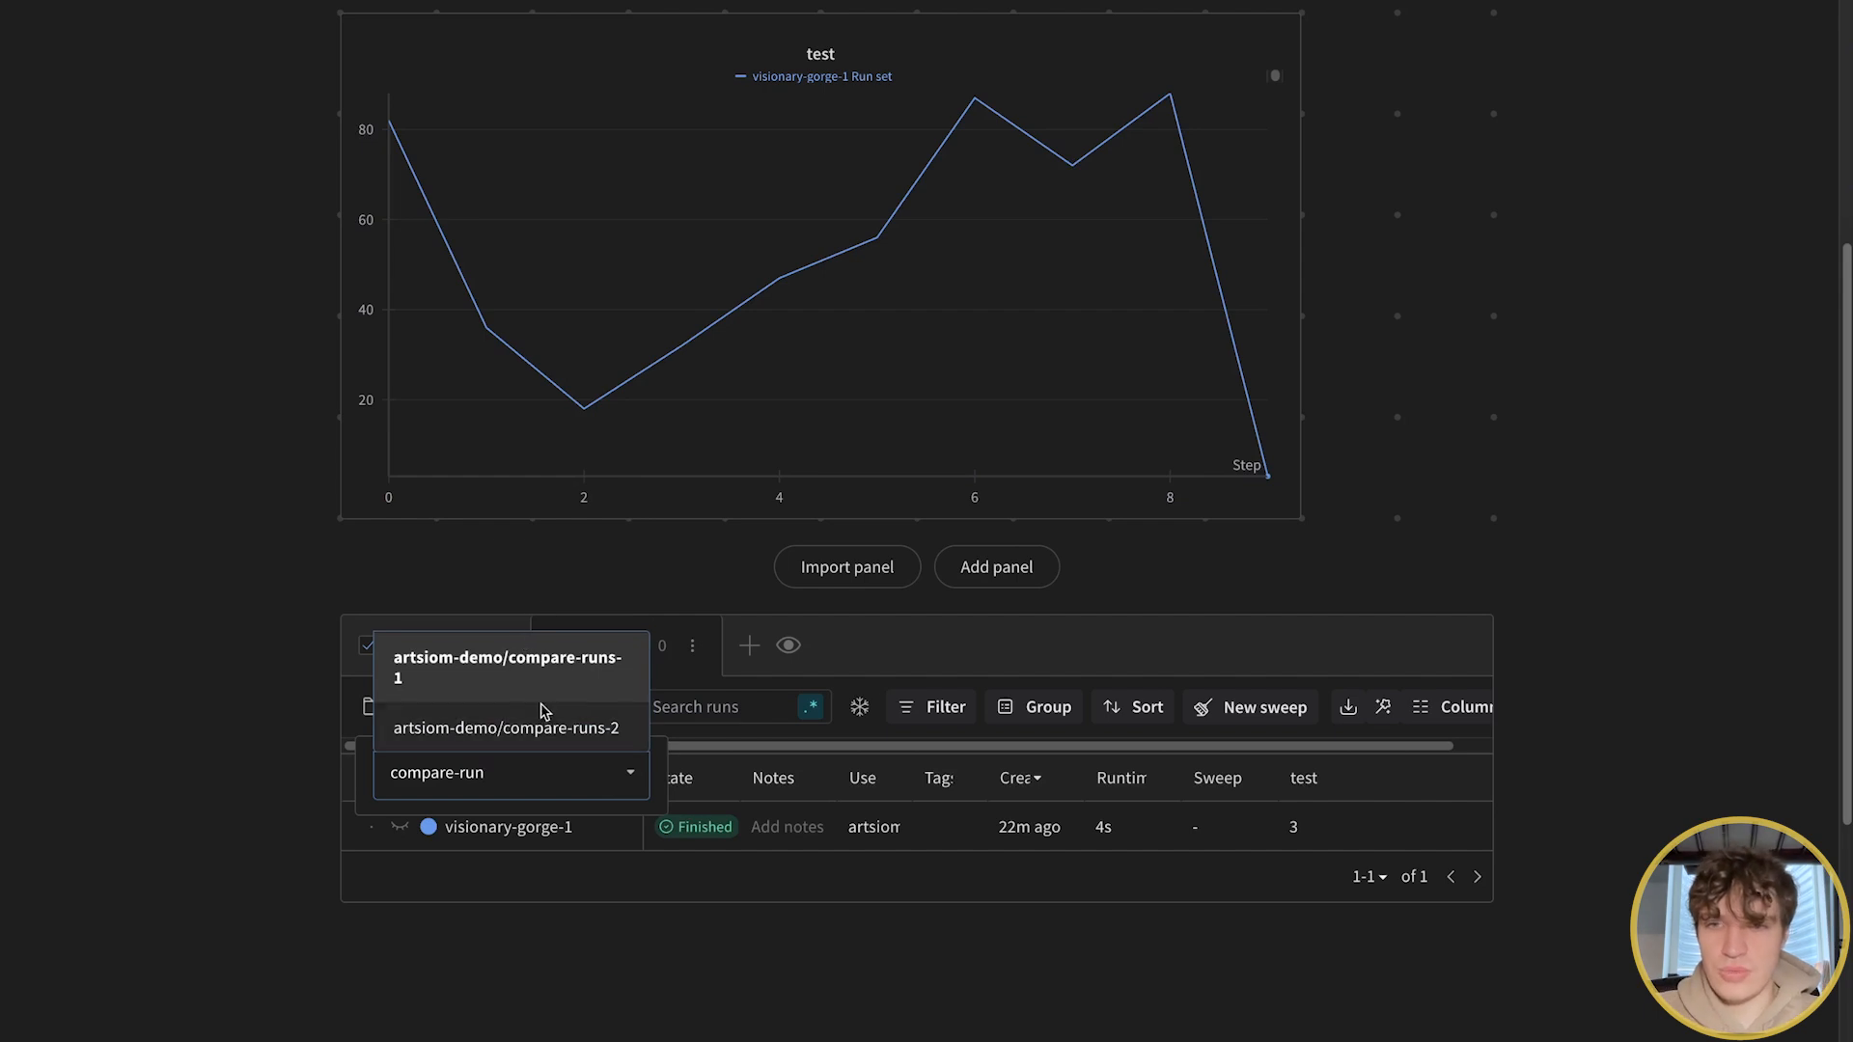
# - Set Run set 2 to artsiom-demo/compare-runs-2 and make smooth-cloud-1 visible on the test chart
pyautogui.click(505, 727)
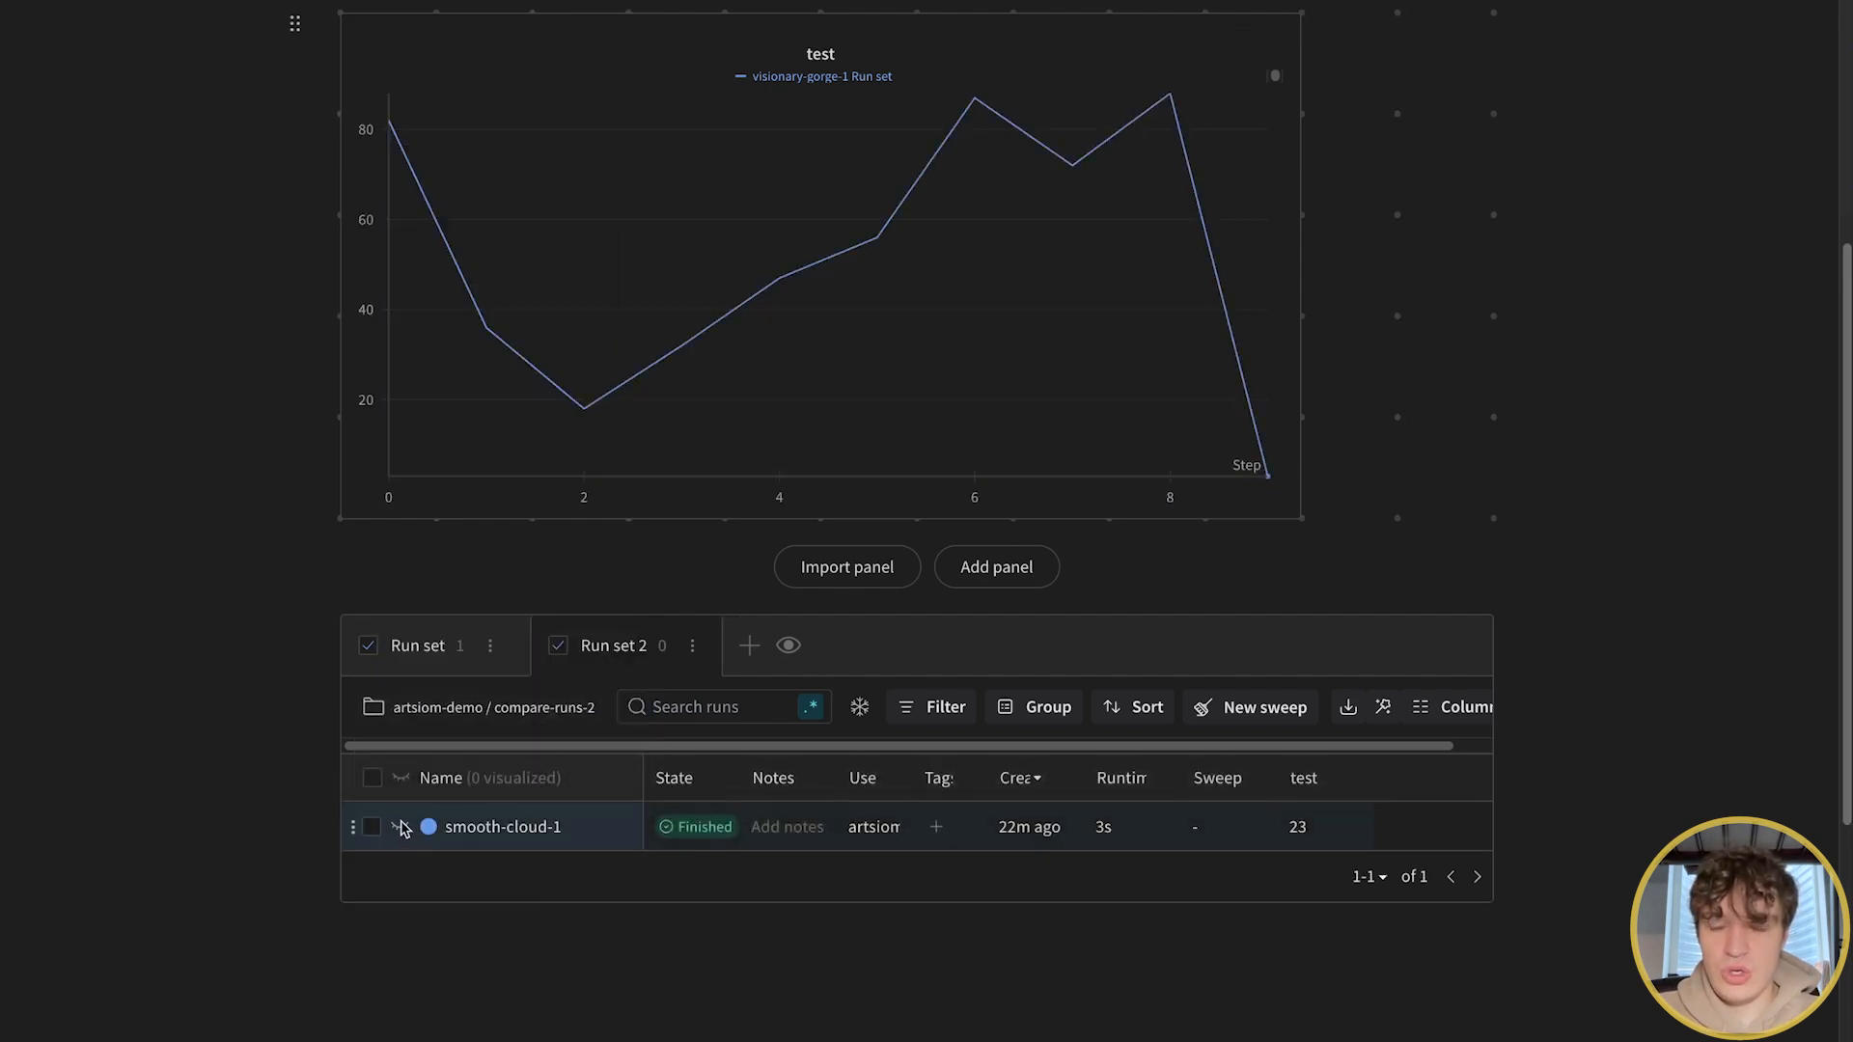
pyautogui.click(402, 826)
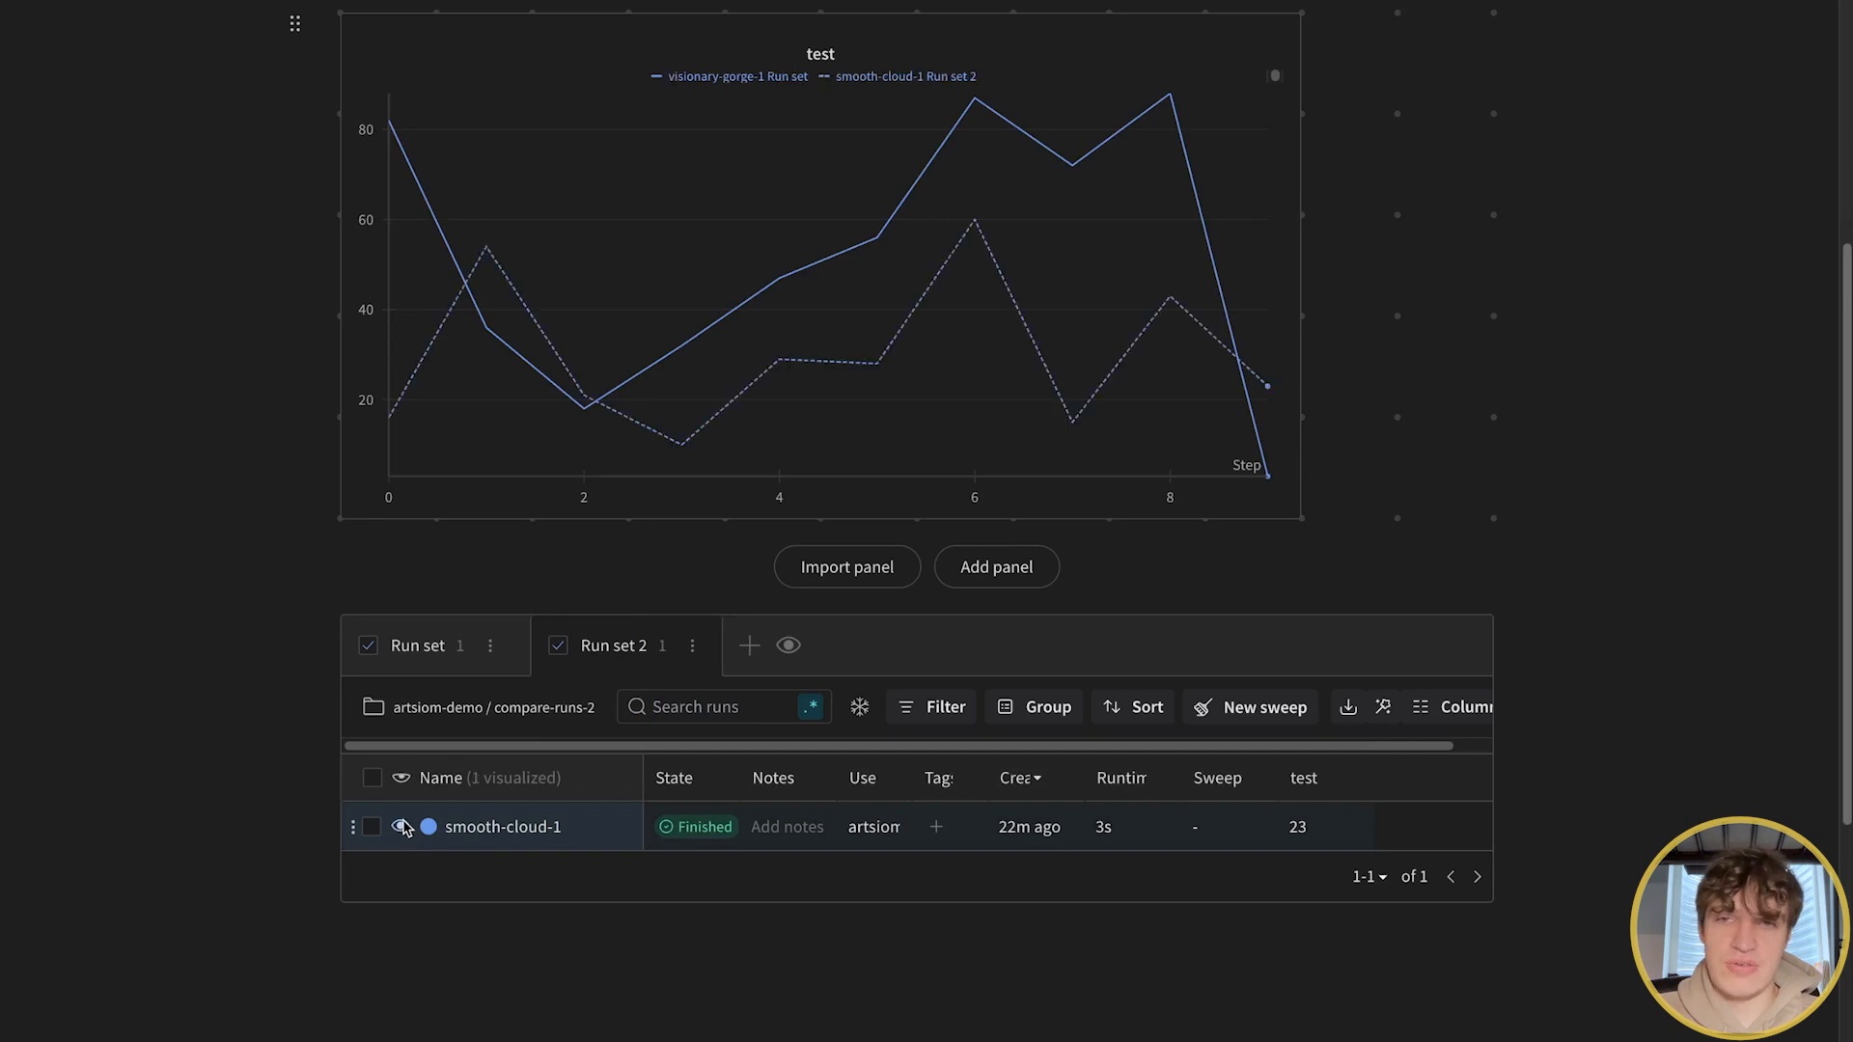
pyautogui.scroll(3)
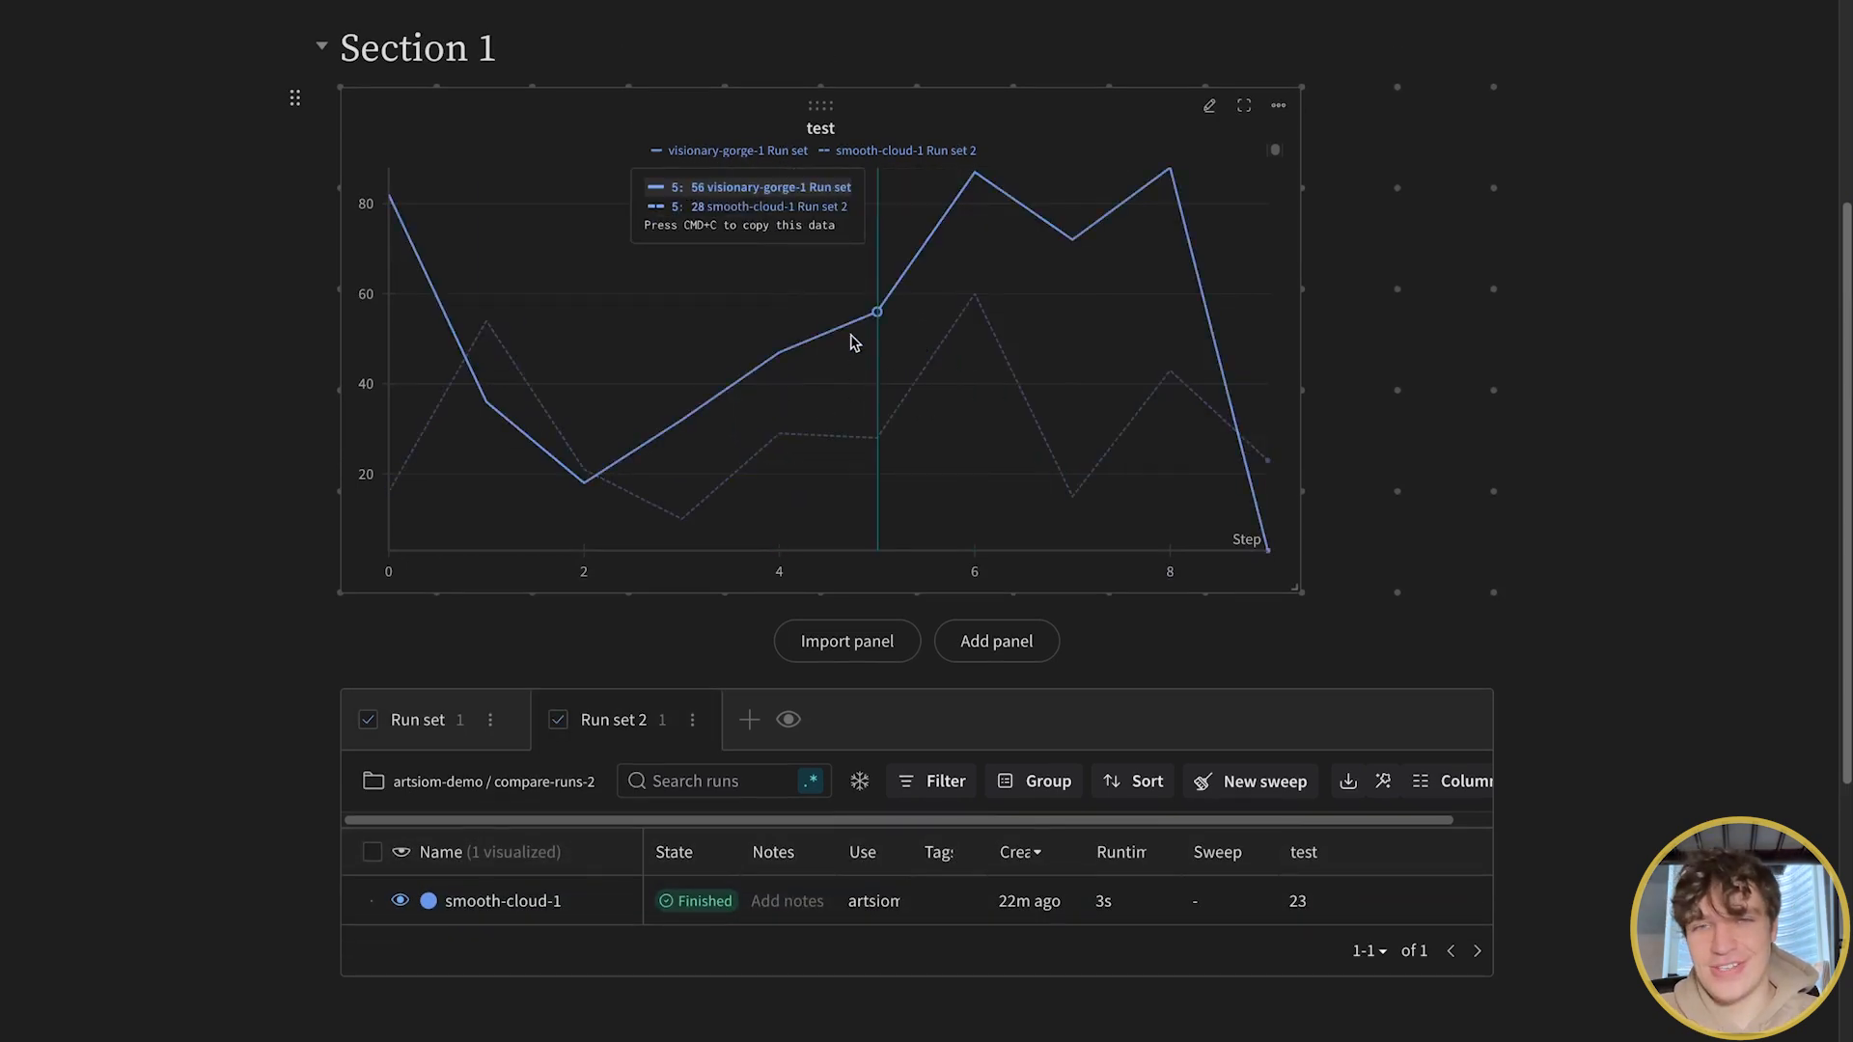
pyautogui.moveTo(914, 384)
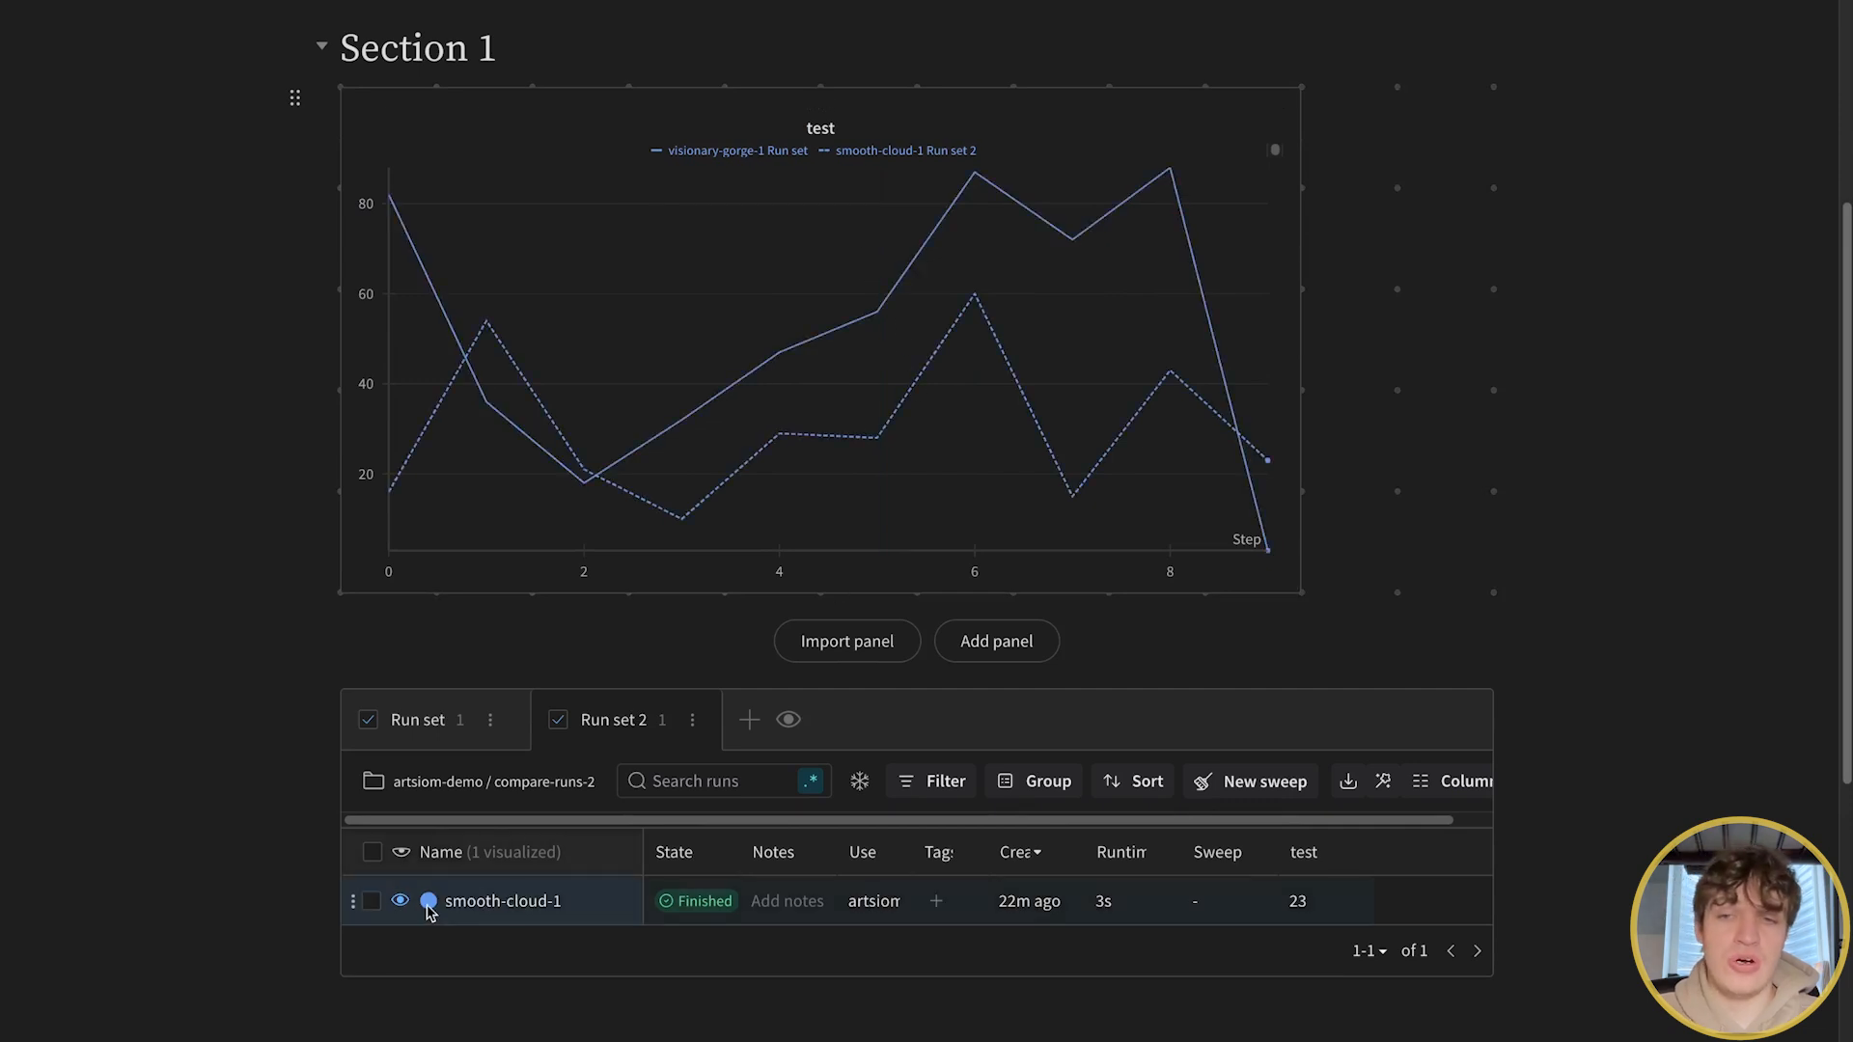
pyautogui.moveTo(939, 484)
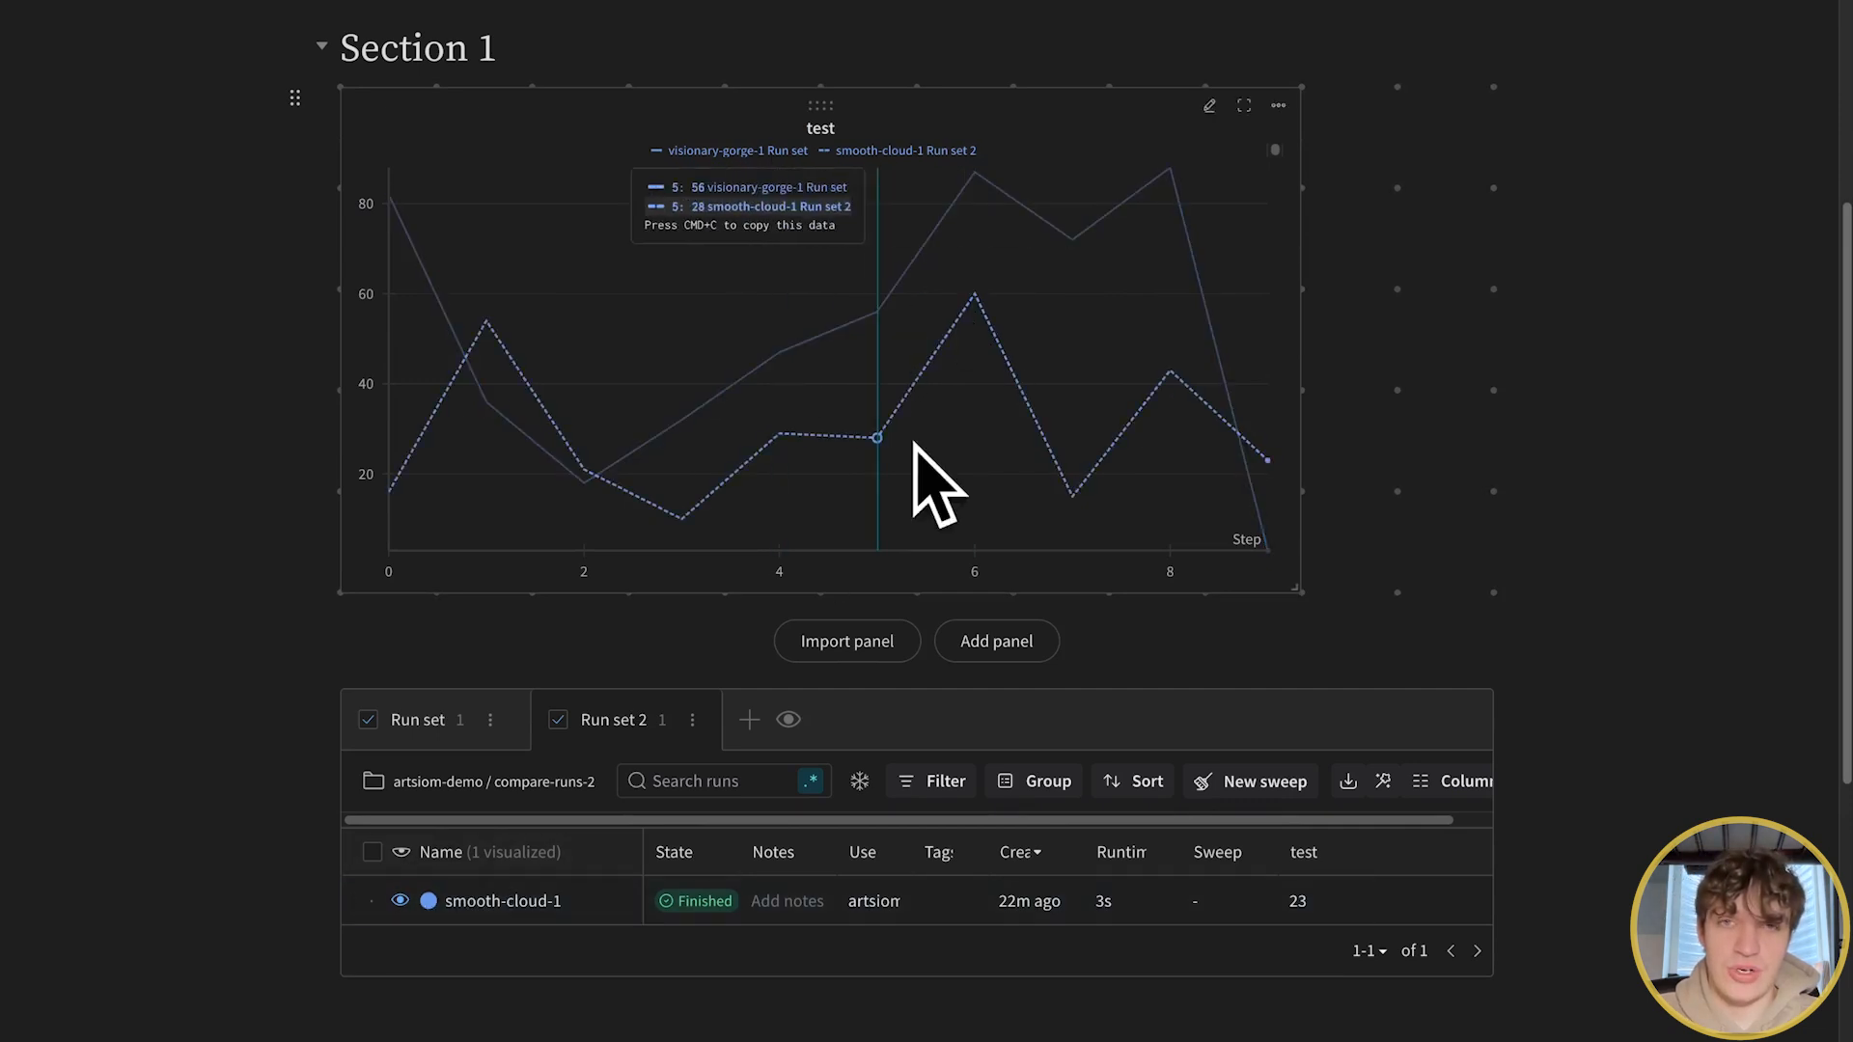
# - Change smooth-cloud-1's line colour to green using its colour dot
pyautogui.click(426, 900)
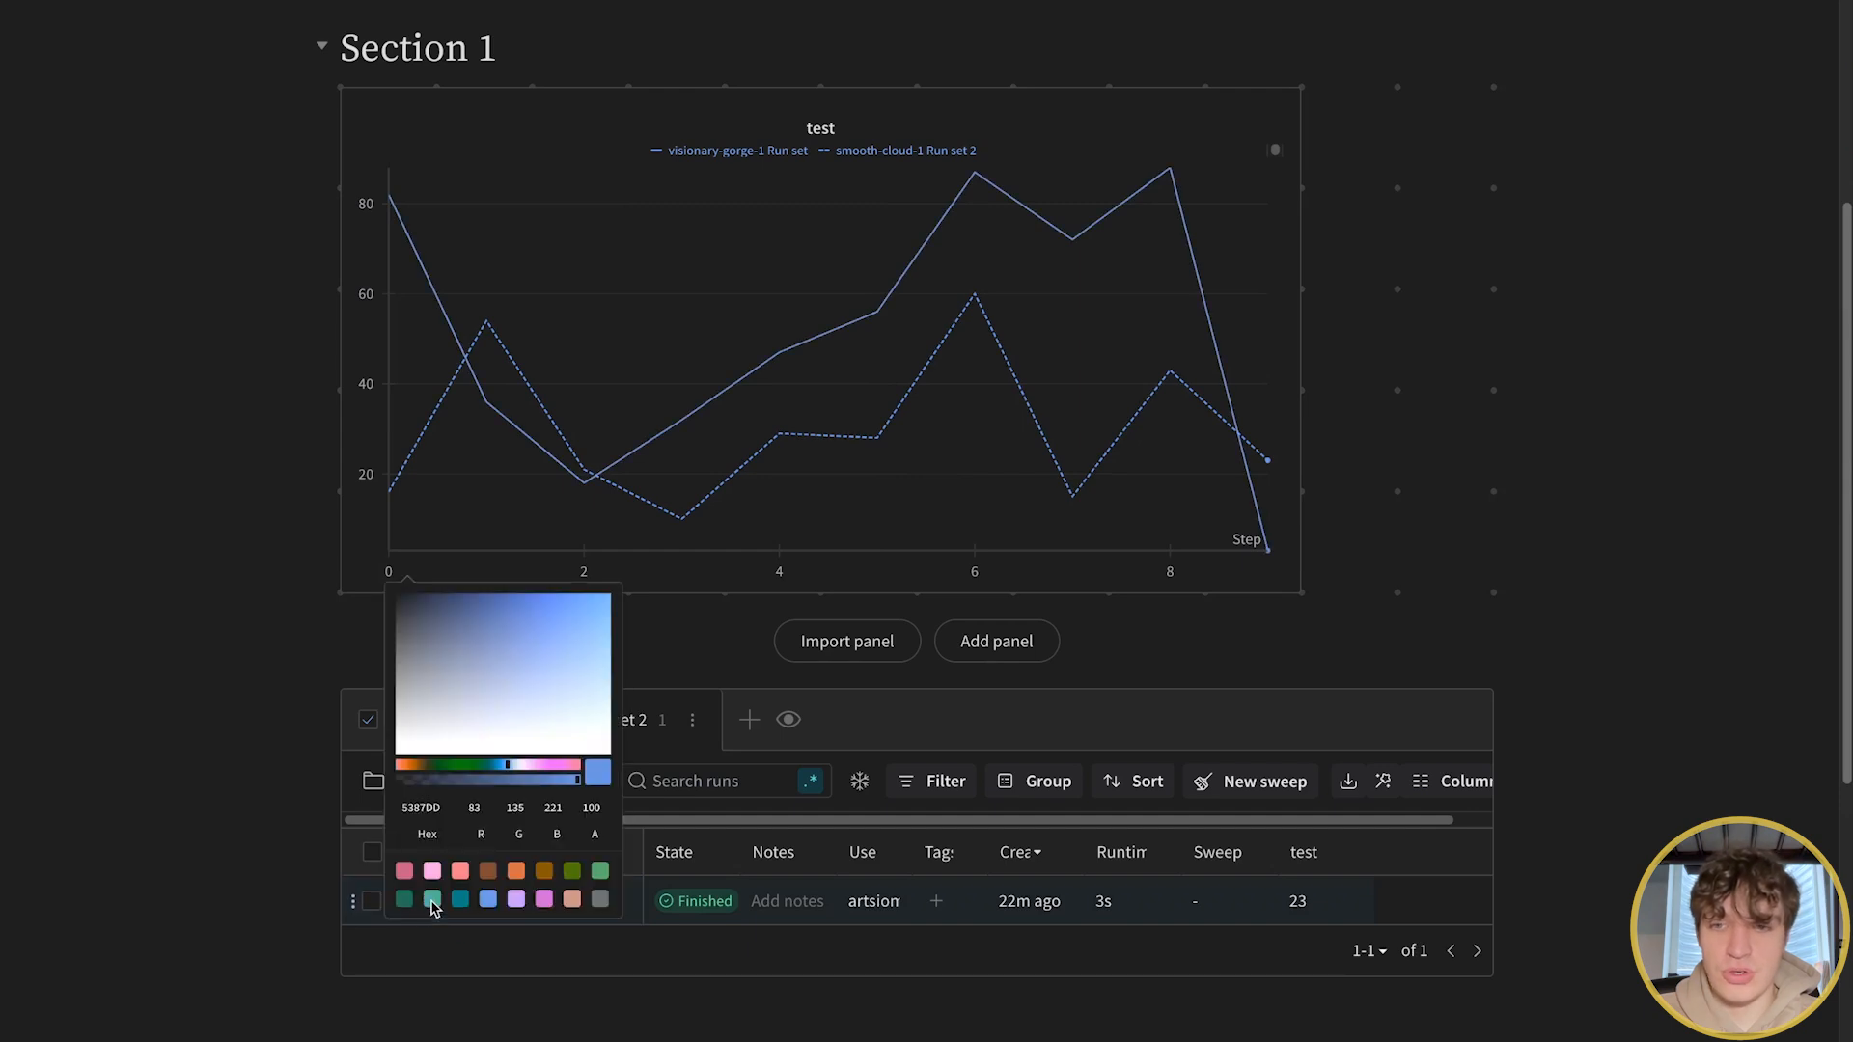
pyautogui.moveTo(579, 880)
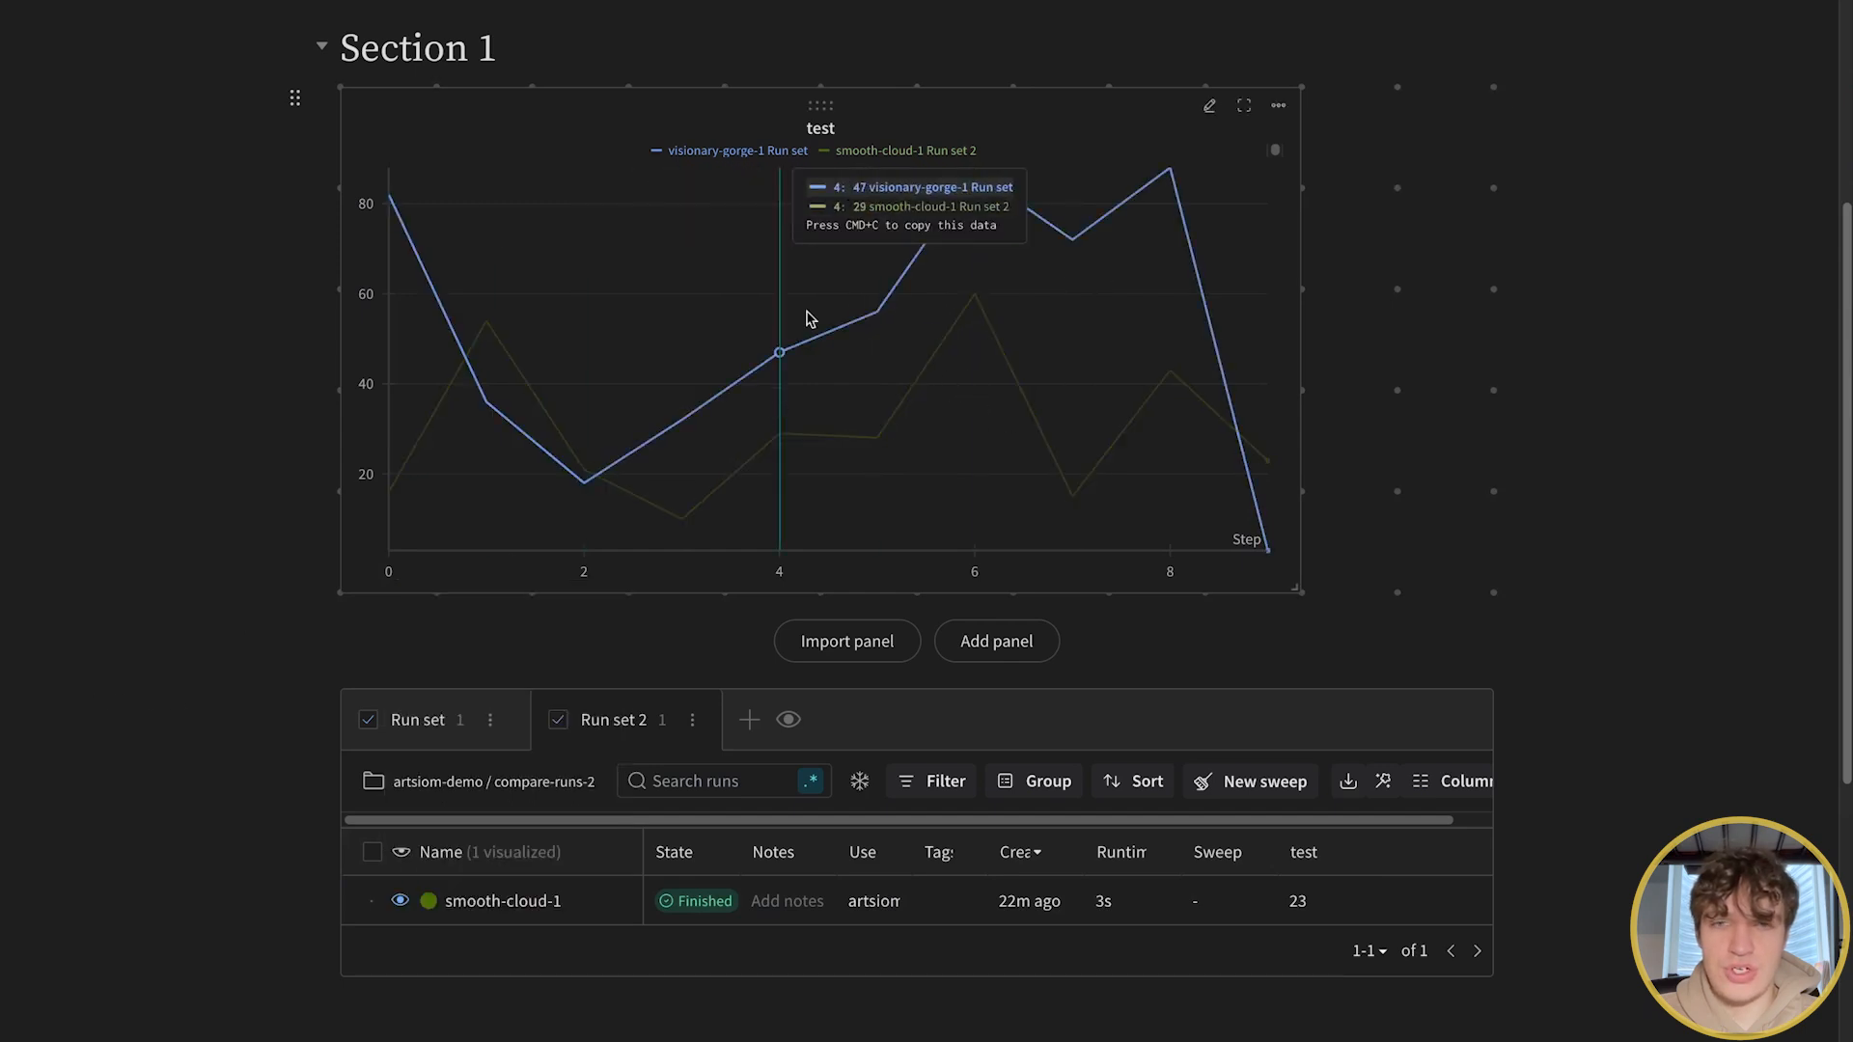
pyautogui.scroll(3)
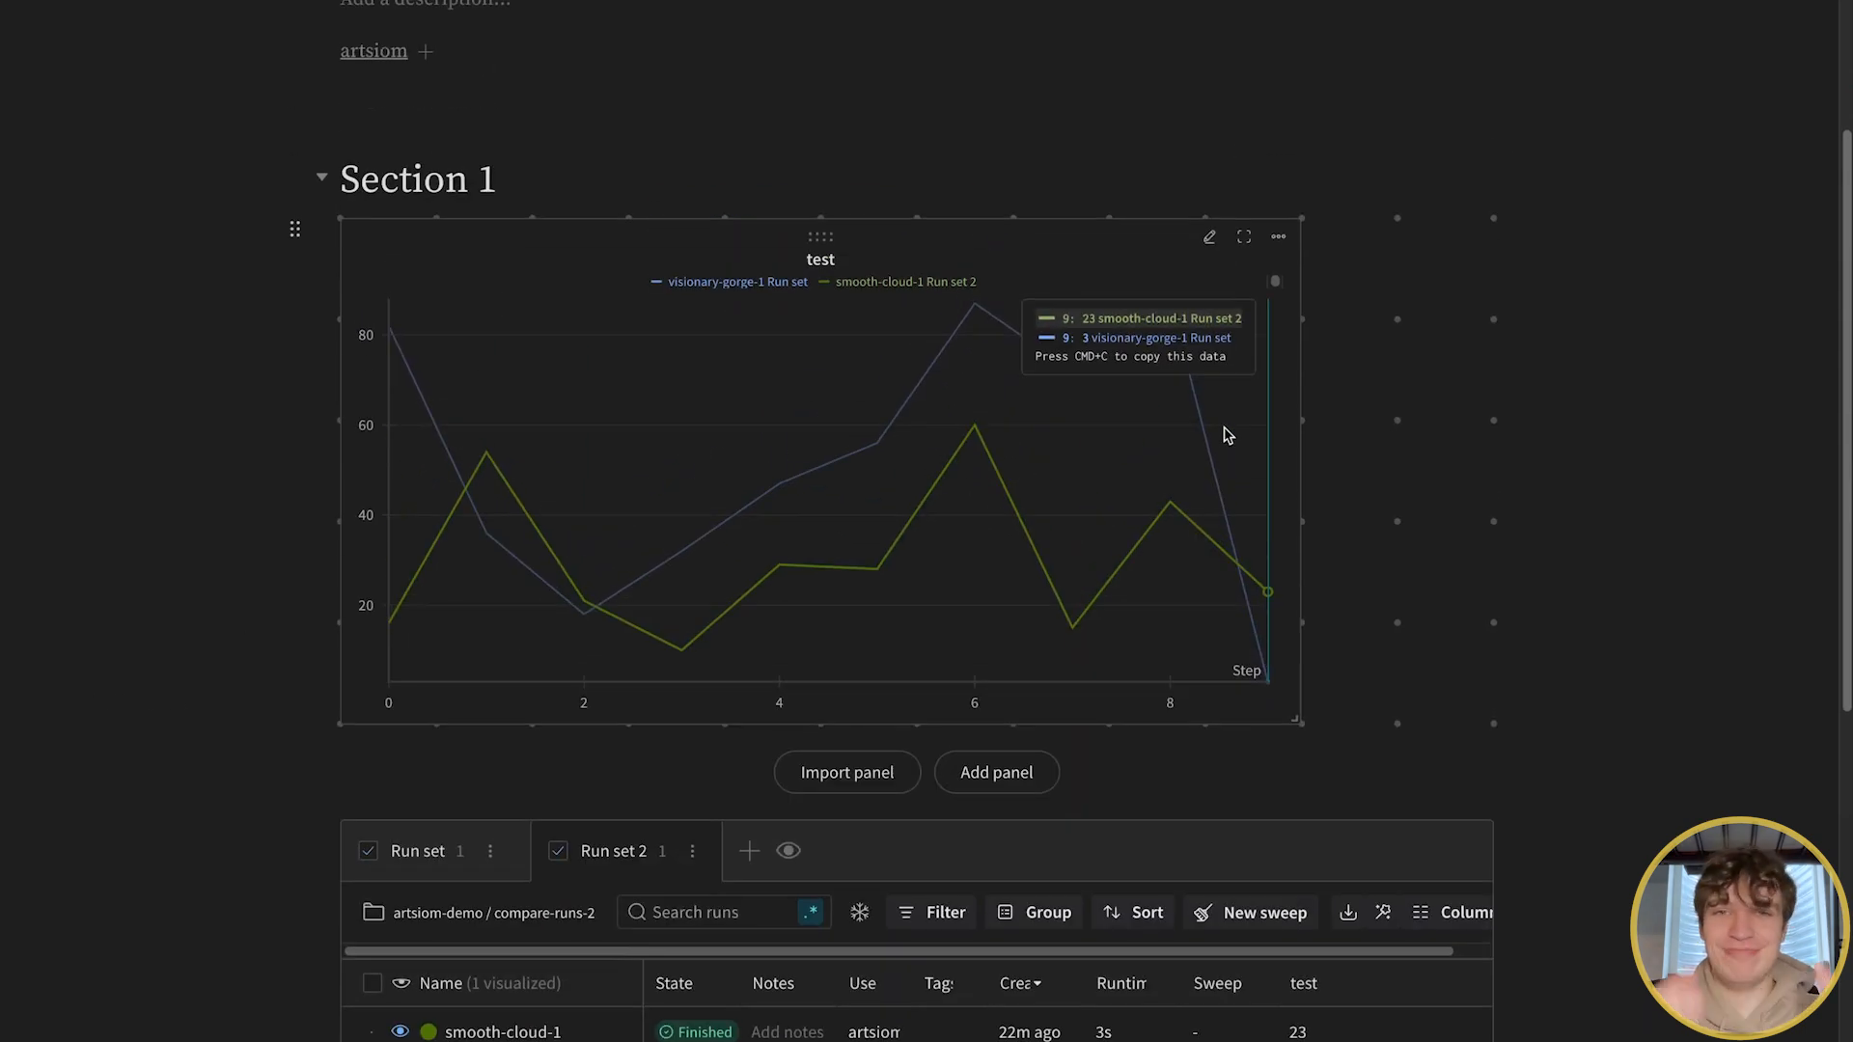